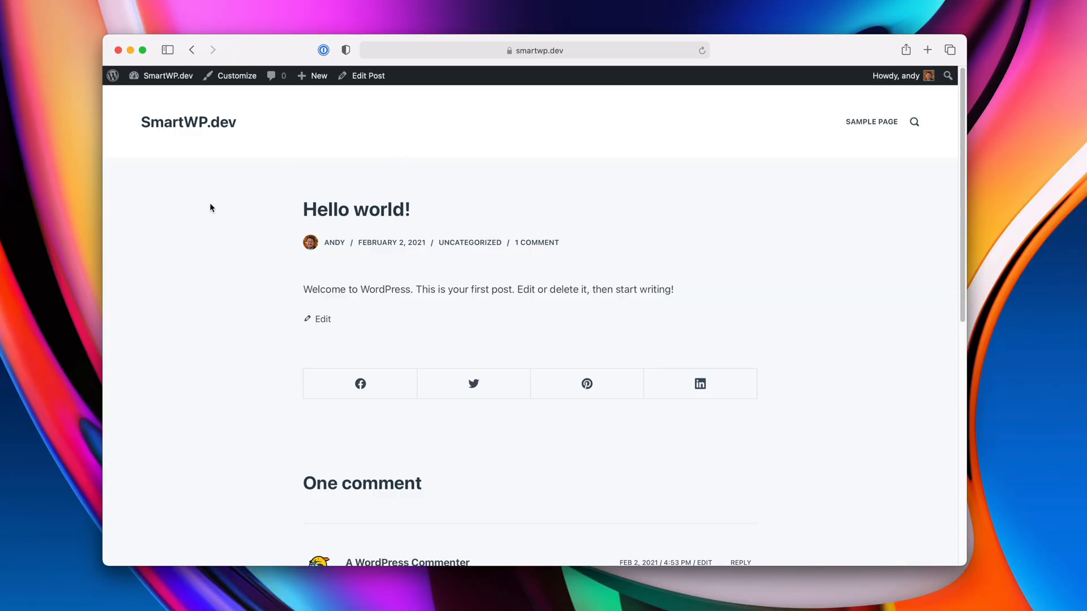
- In the Customizer, replace the footer copyright text with 'Testing!'
scroll(down, 3)
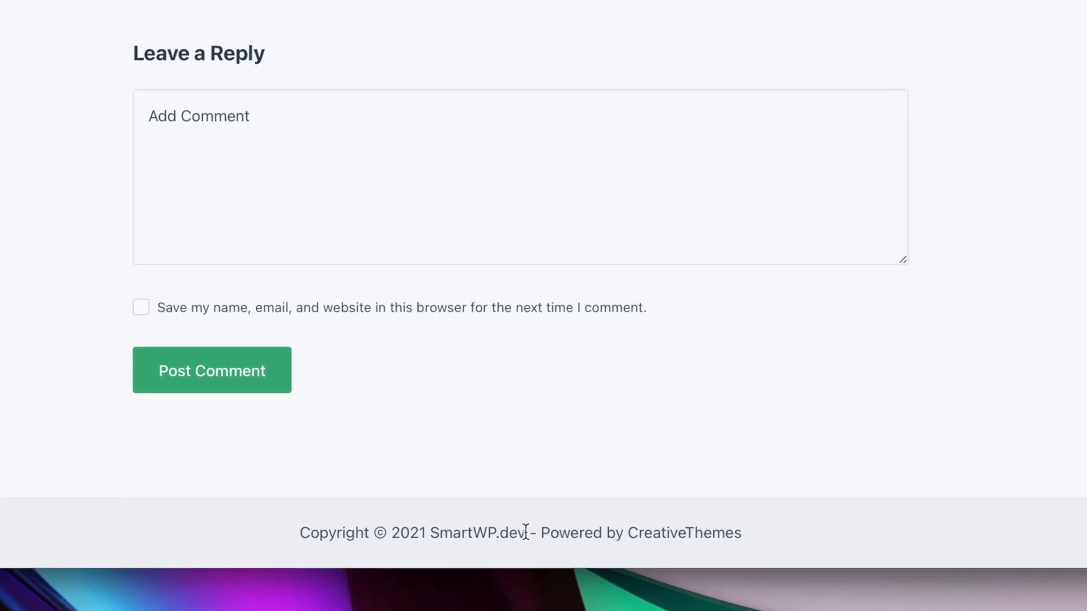
mouse_move(491, 420)
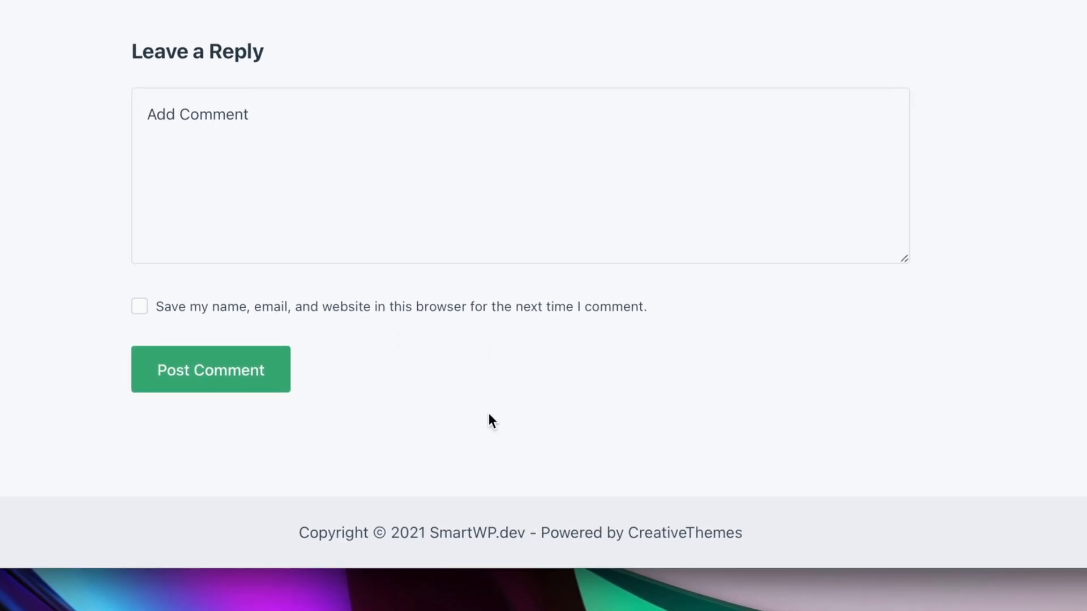
mouse_move(503, 430)
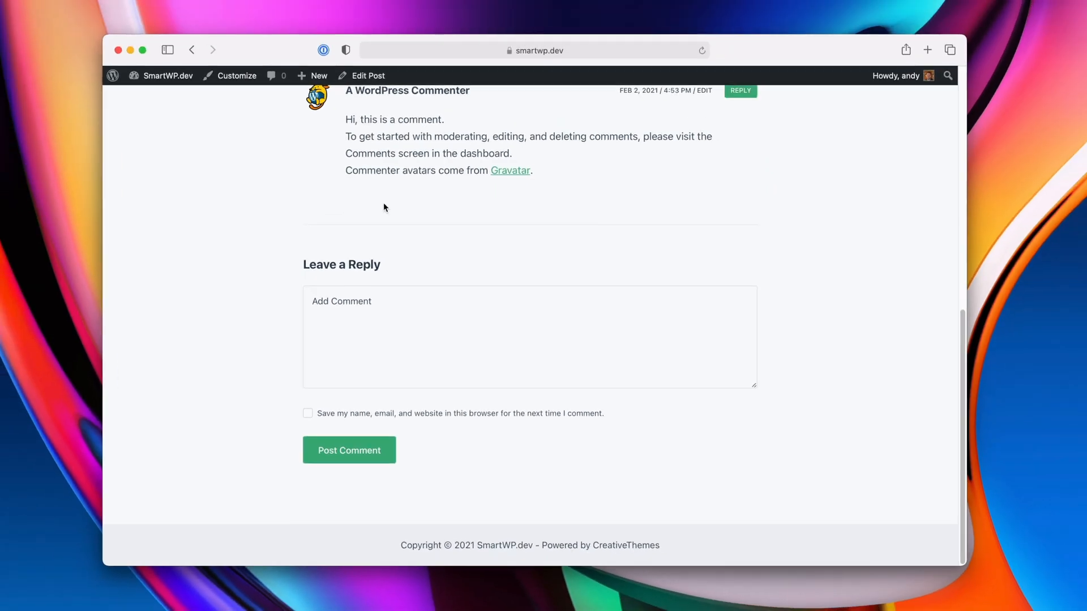
mouse_move(495, 458)
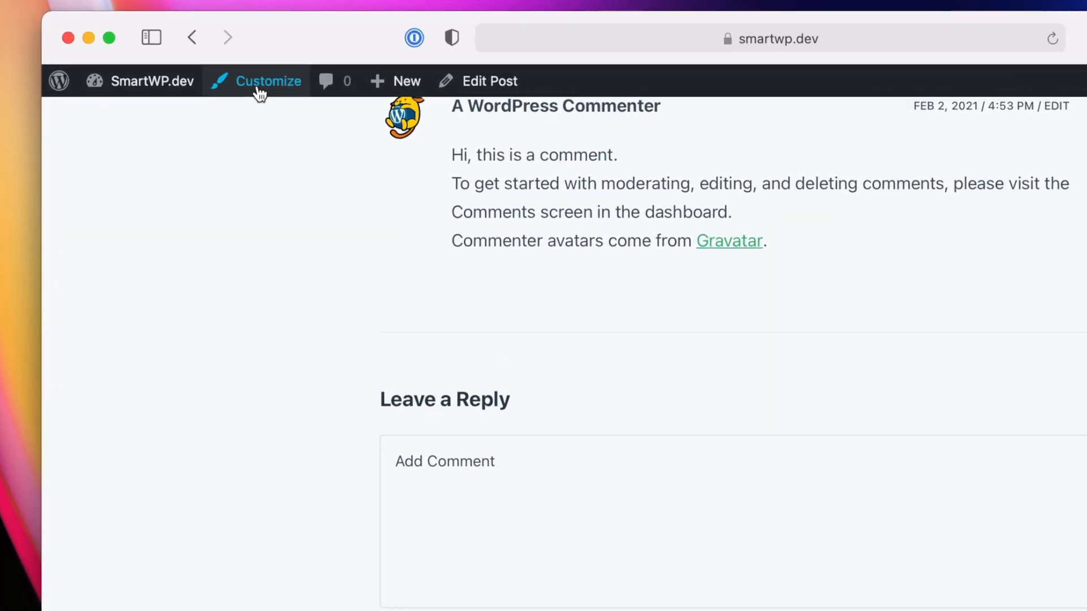
click(269, 81)
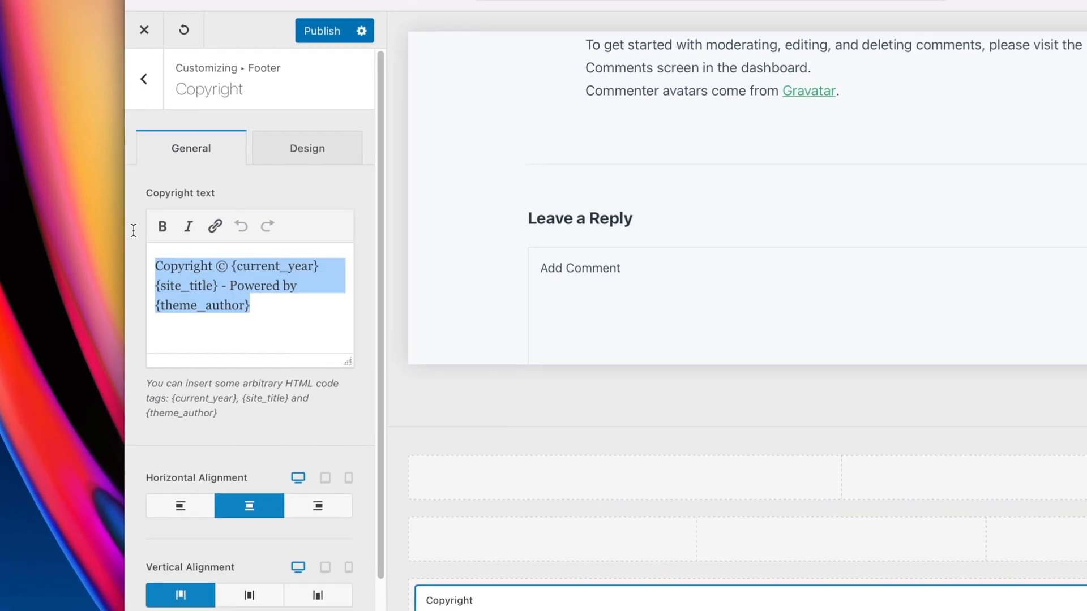
text(Testing!)
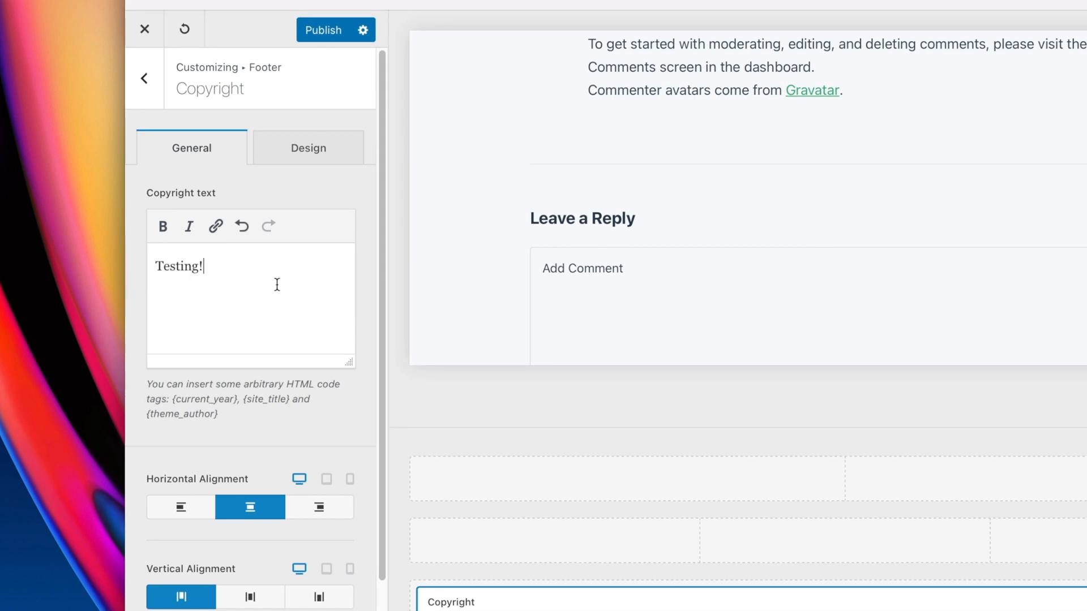
mouse_move(139, 361)
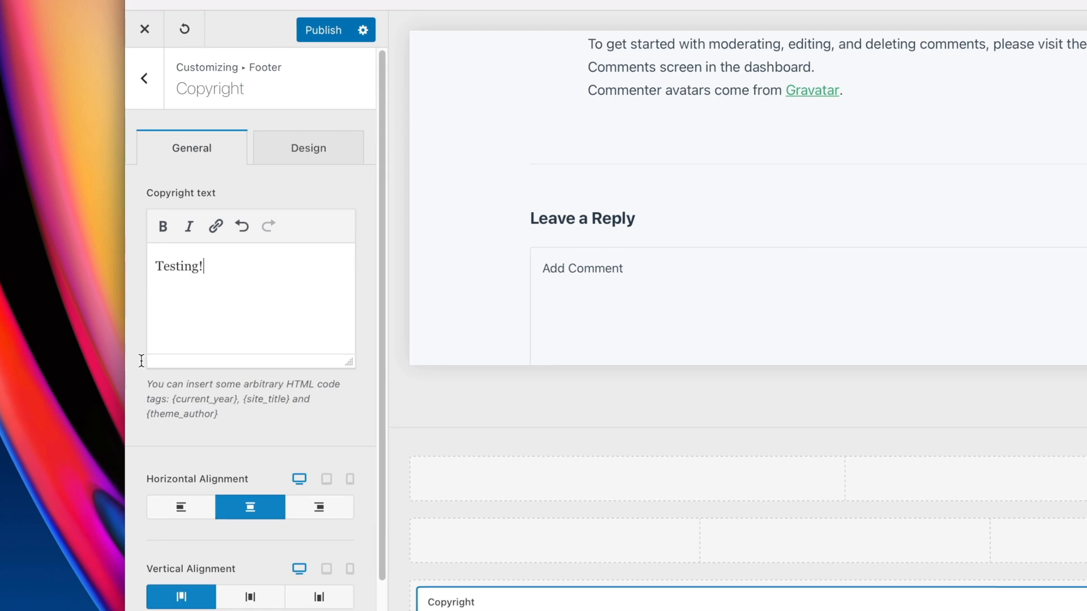
click(144, 29)
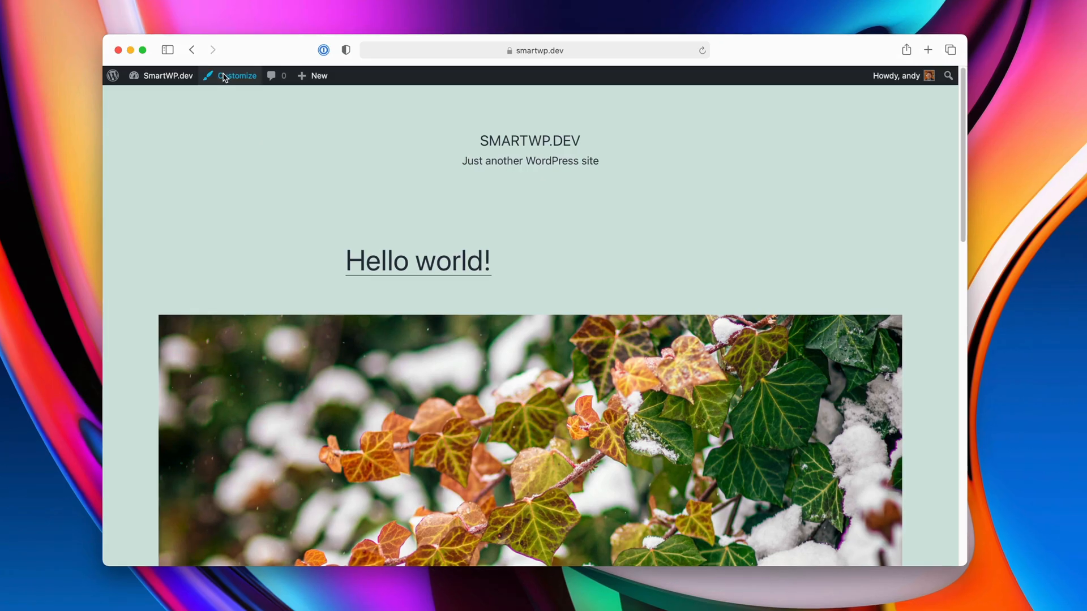
click(237, 75)
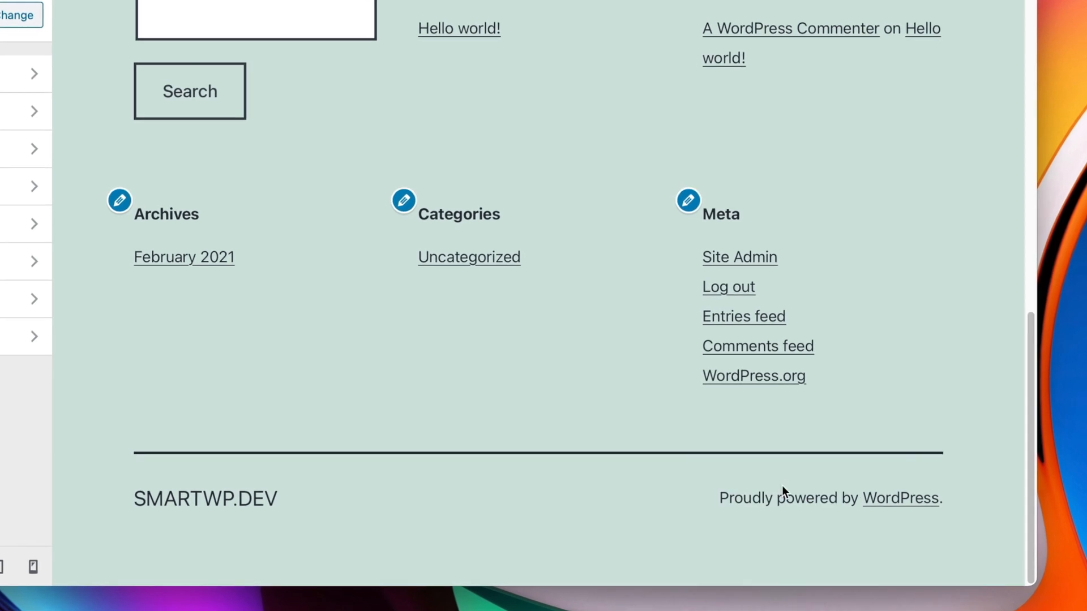
click(165, 50)
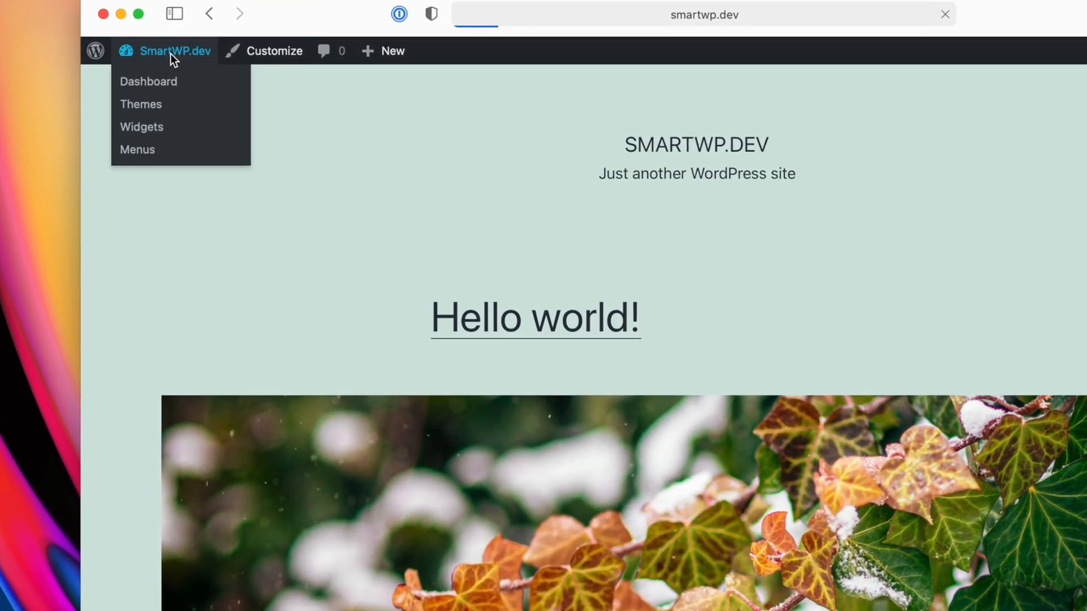
- Search plugins for 'removed powered by', then install and activate Remove 'Powered by WordPress'
click(148, 81)
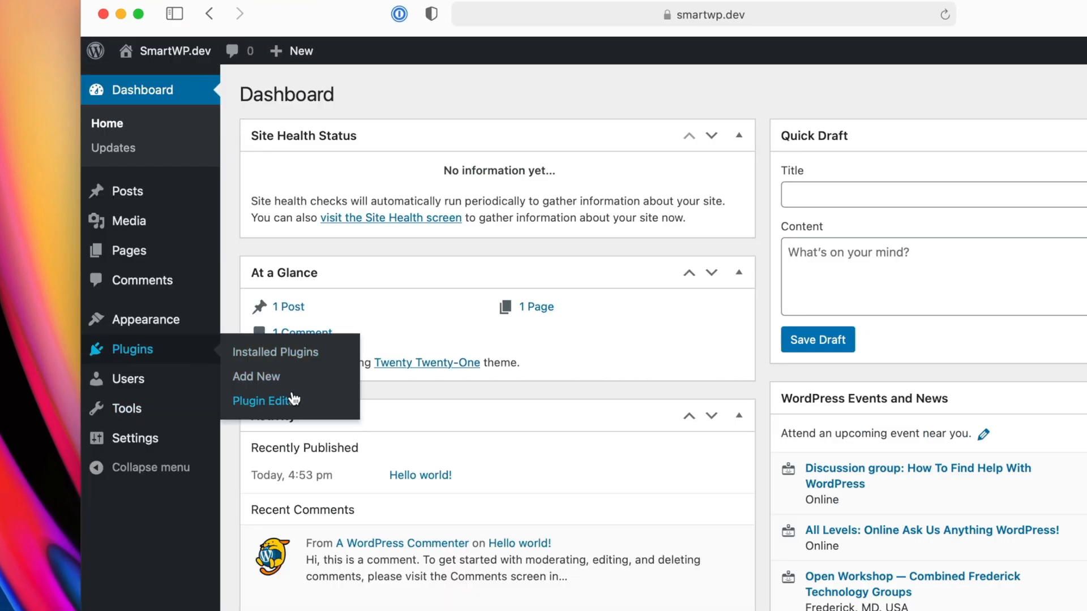
click(256, 377)
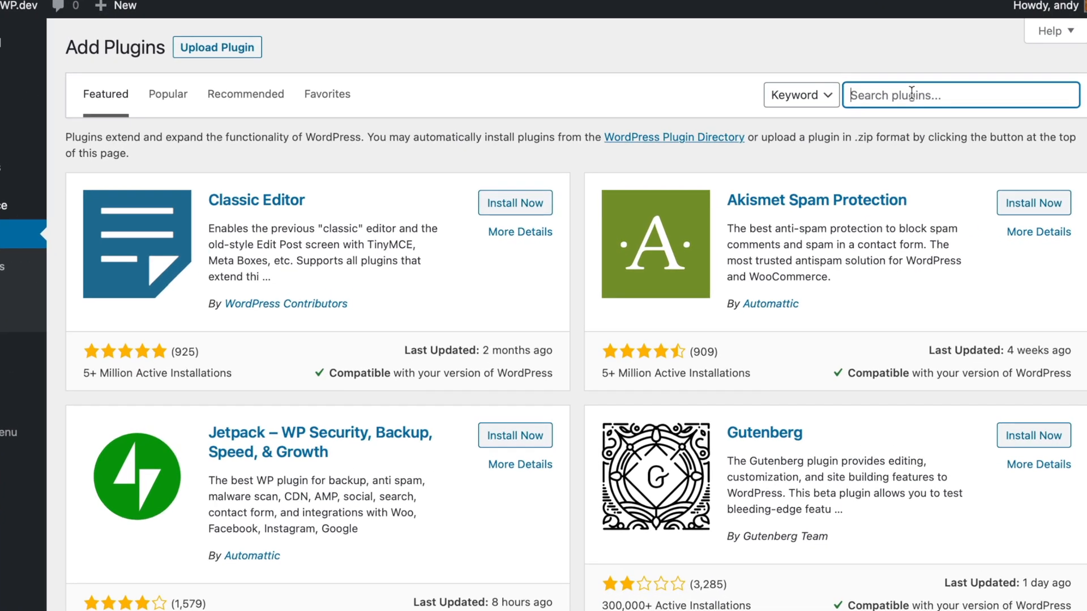
text(remove p)
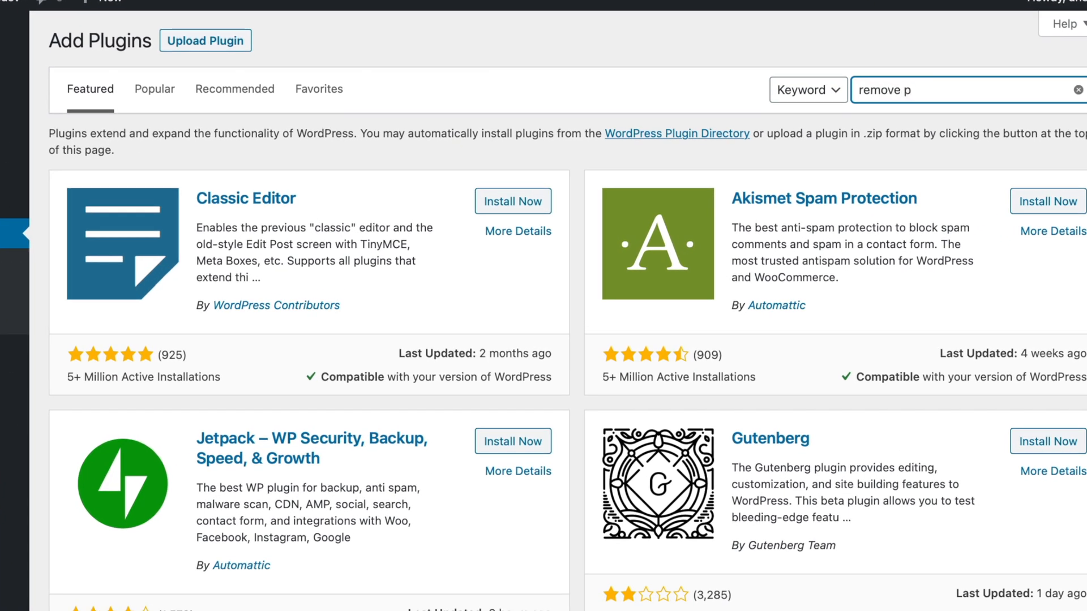
text(removed powered by)
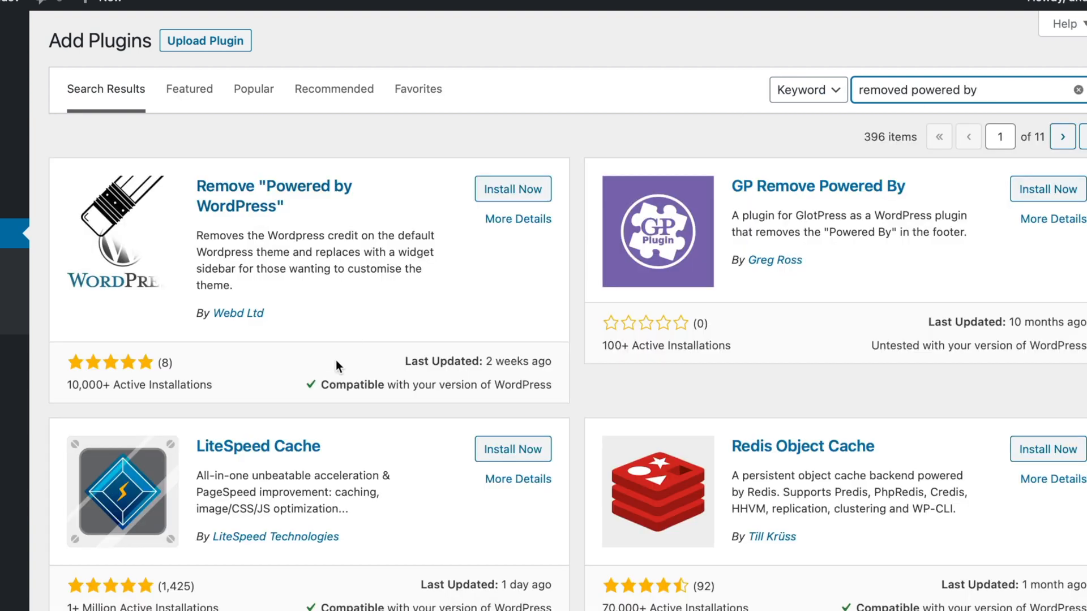
mouse_move(309, 229)
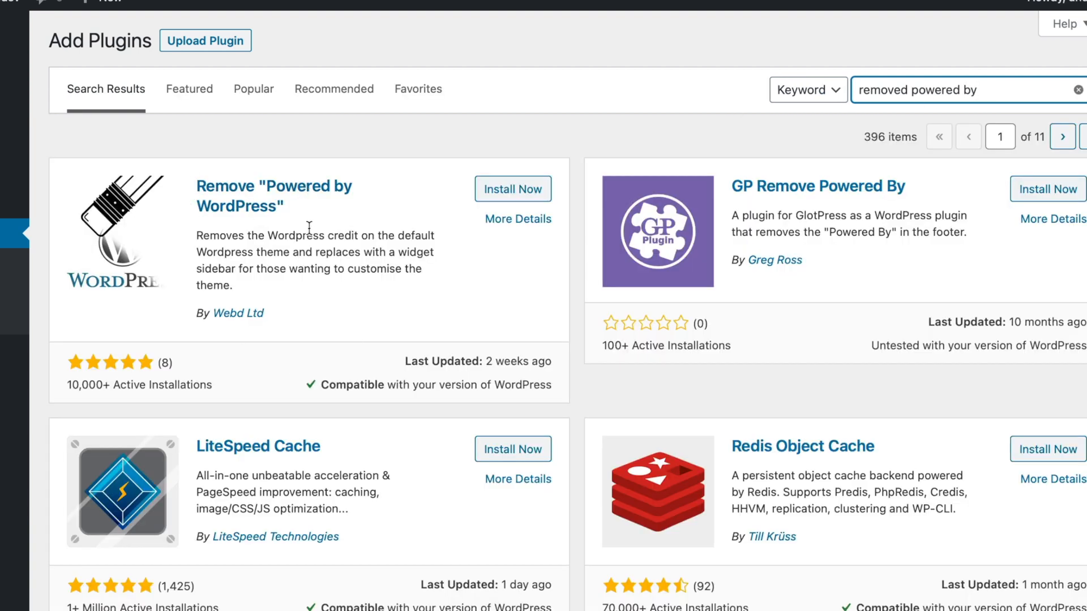
mouse_move(238, 313)
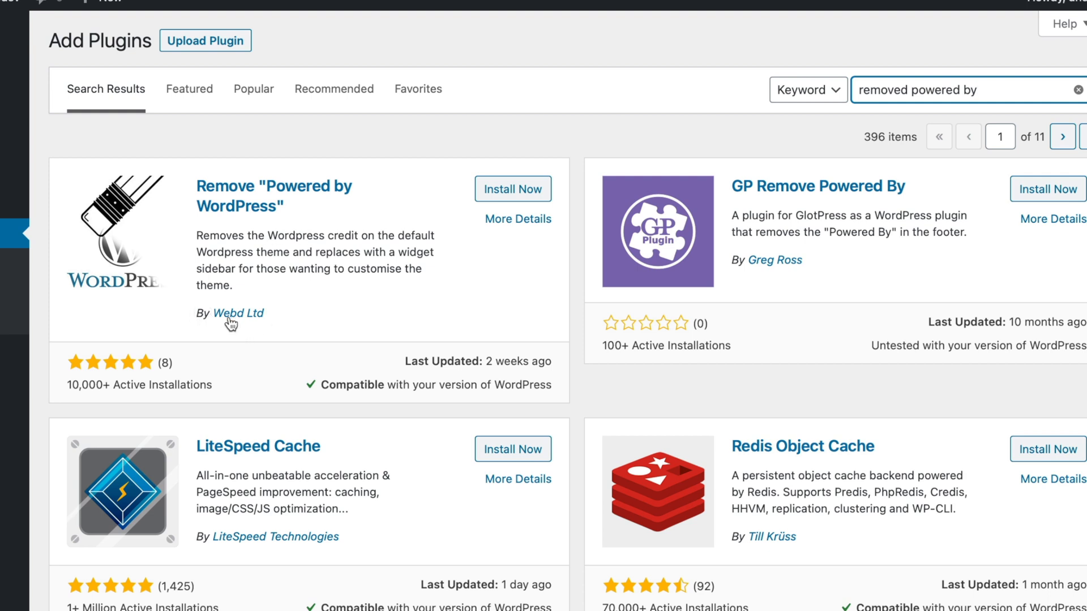
click(512, 189)
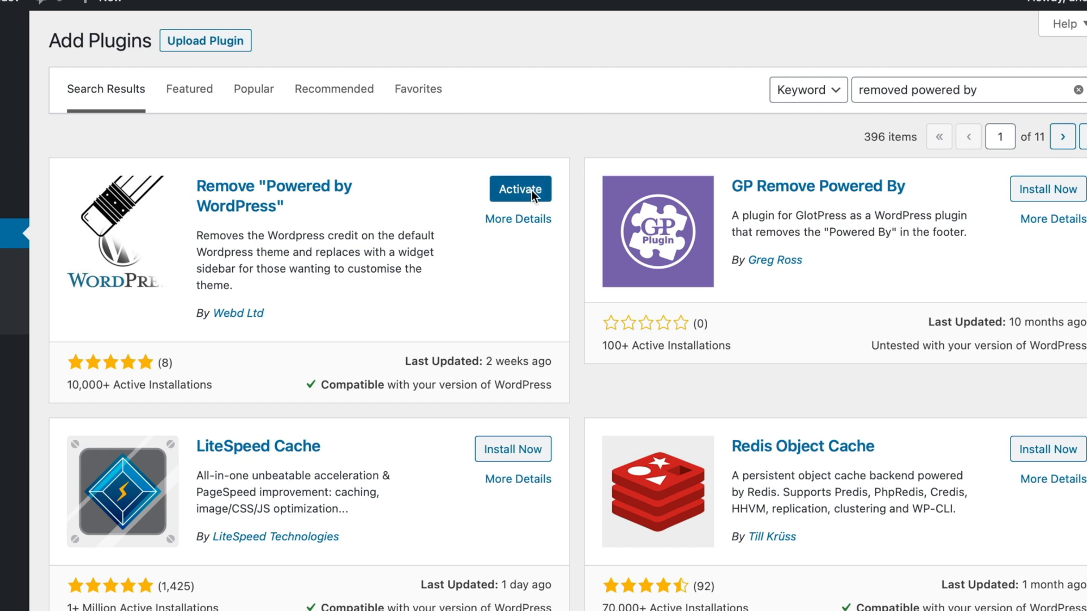
click(519, 189)
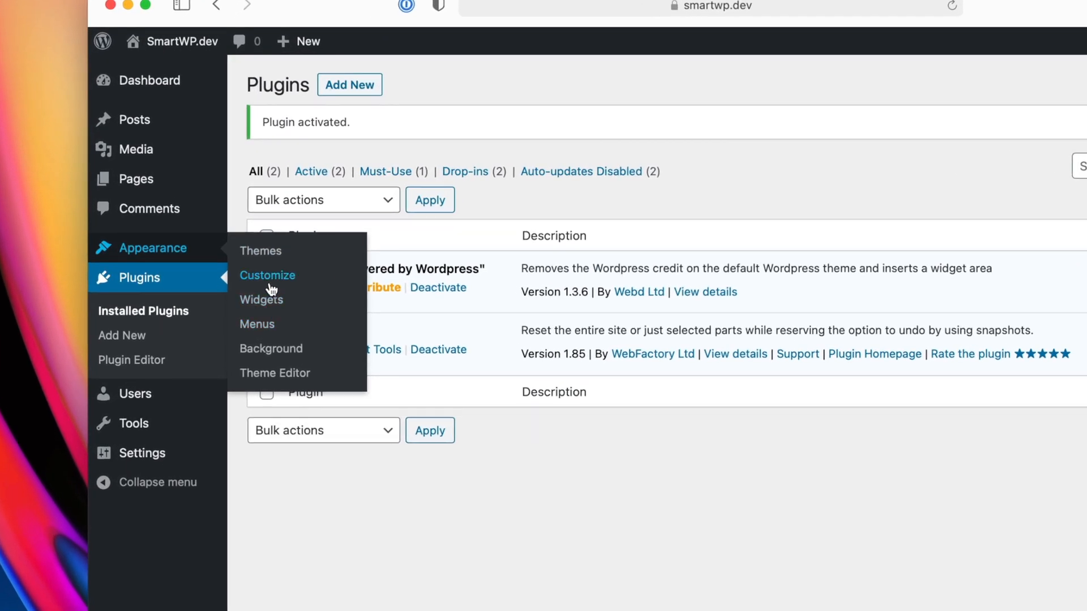
- In Customizer Theme Options, toggle Remove Powered by WordPress to compare footers, ending hidden
click(267, 275)
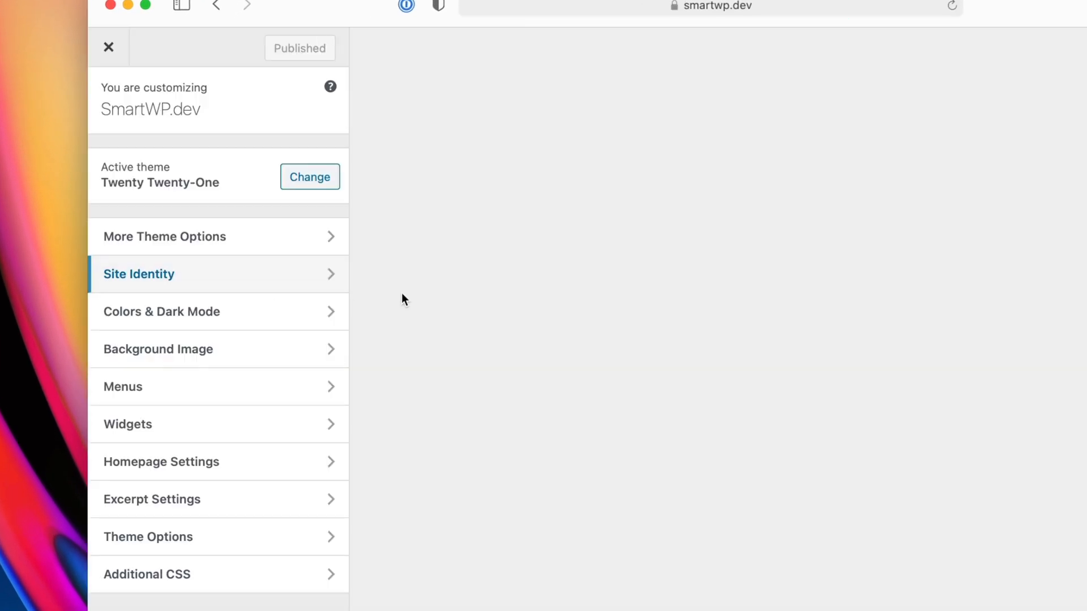
click(147, 537)
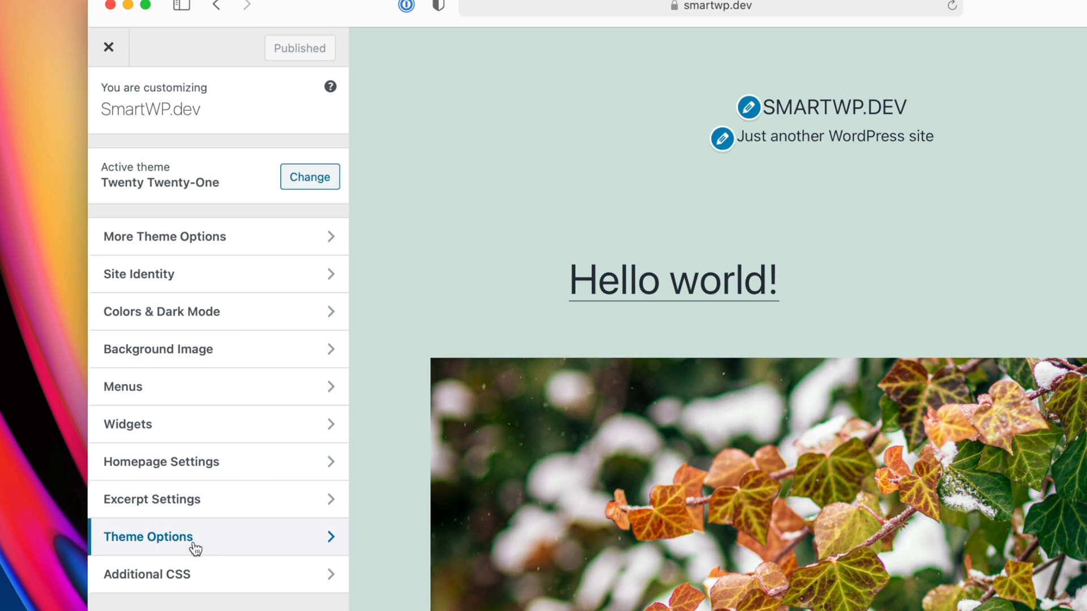
click(148, 537)
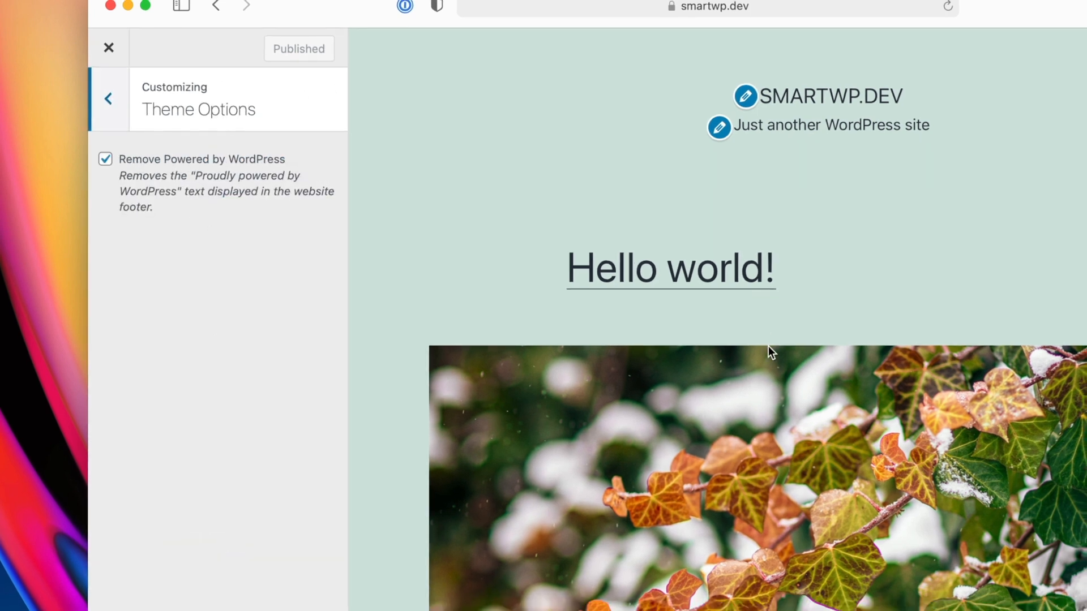
scroll(down, 3)
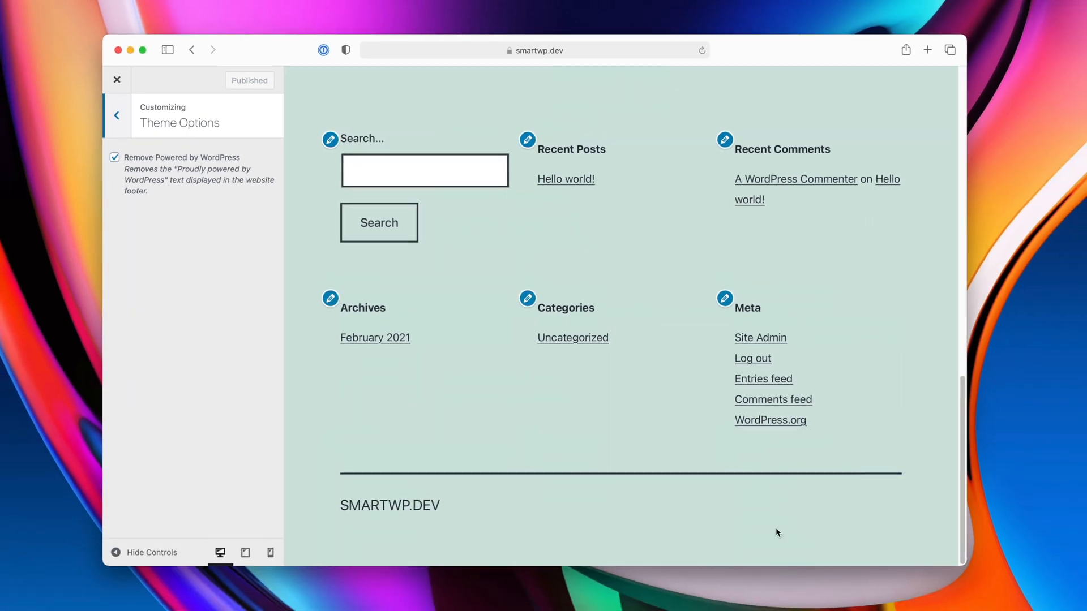
click(114, 157)
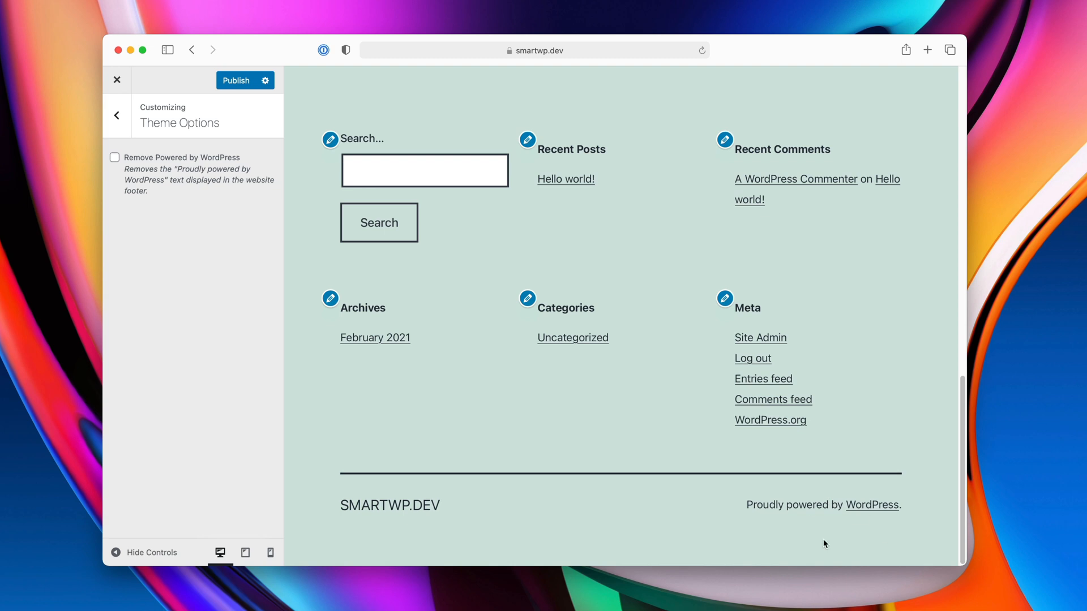
click(117, 80)
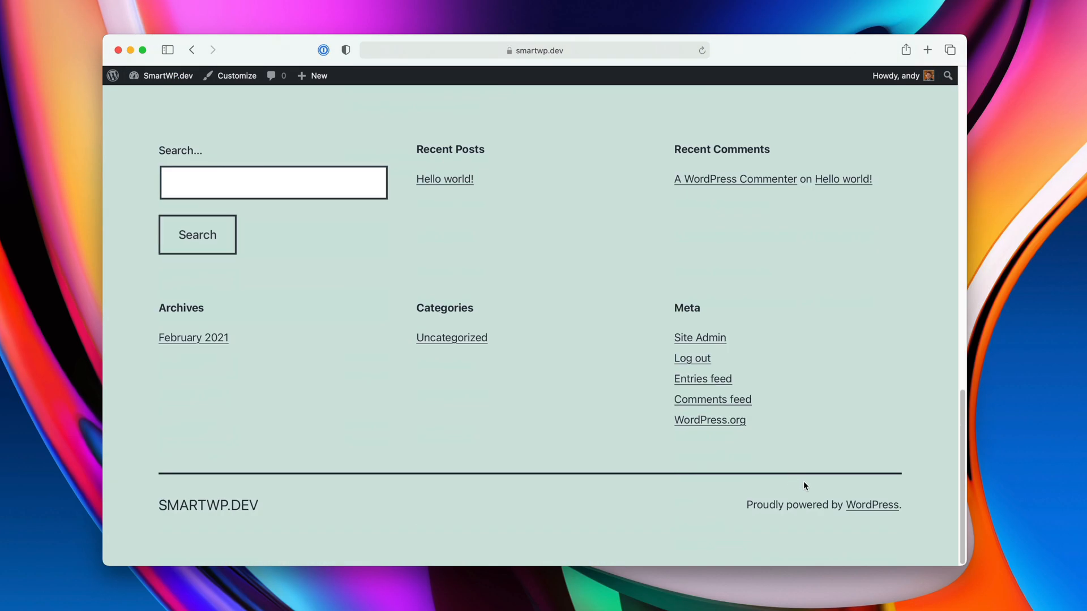
mouse_move(837, 509)
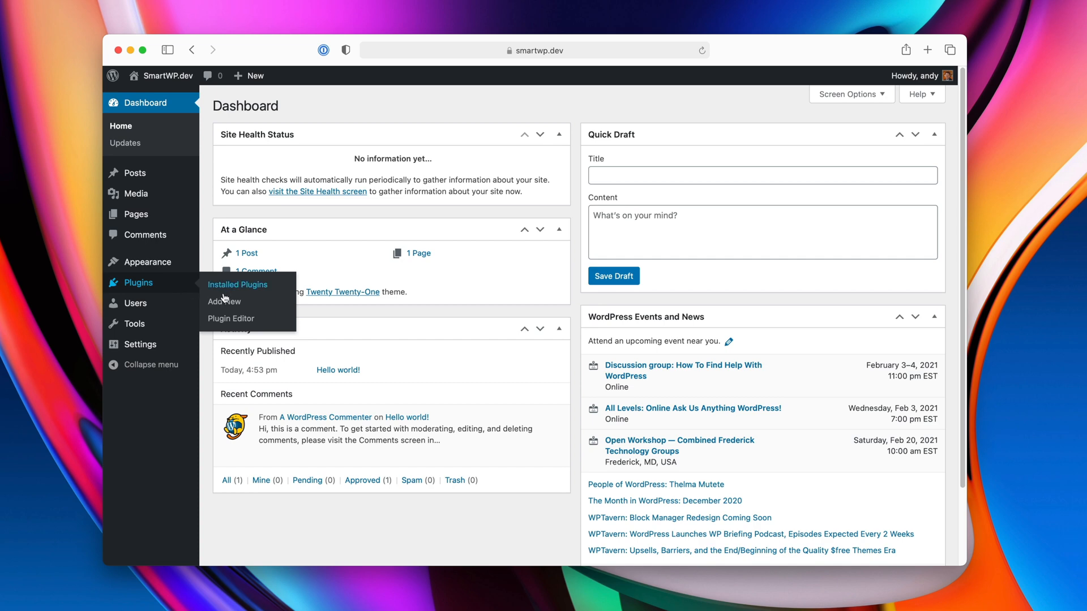
- Search for and install the Child Theme Generator plugin by Serafino Corriero
click(225, 300)
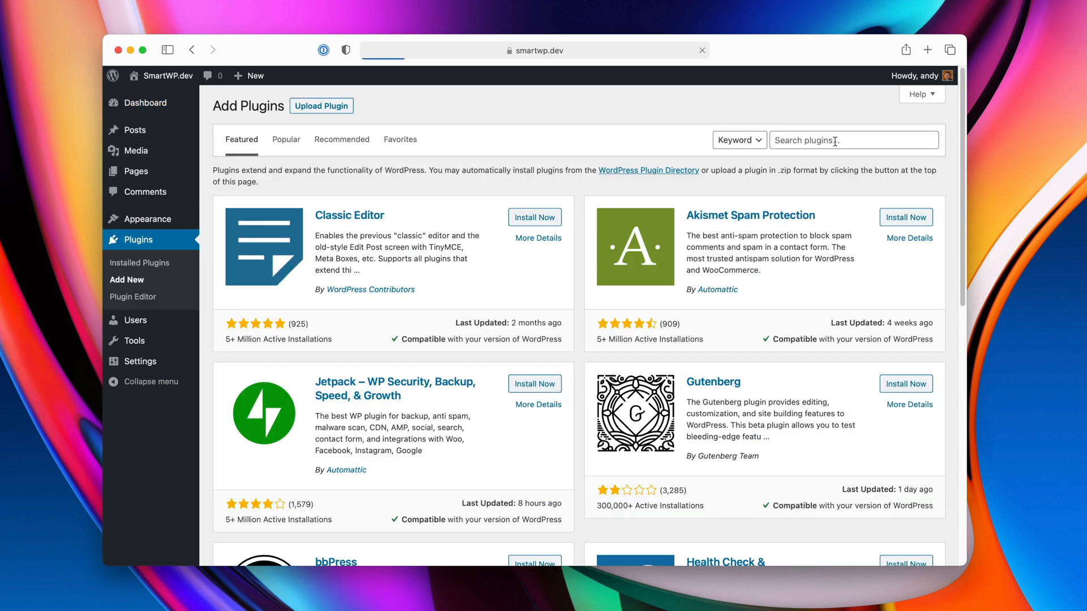
text(cv)
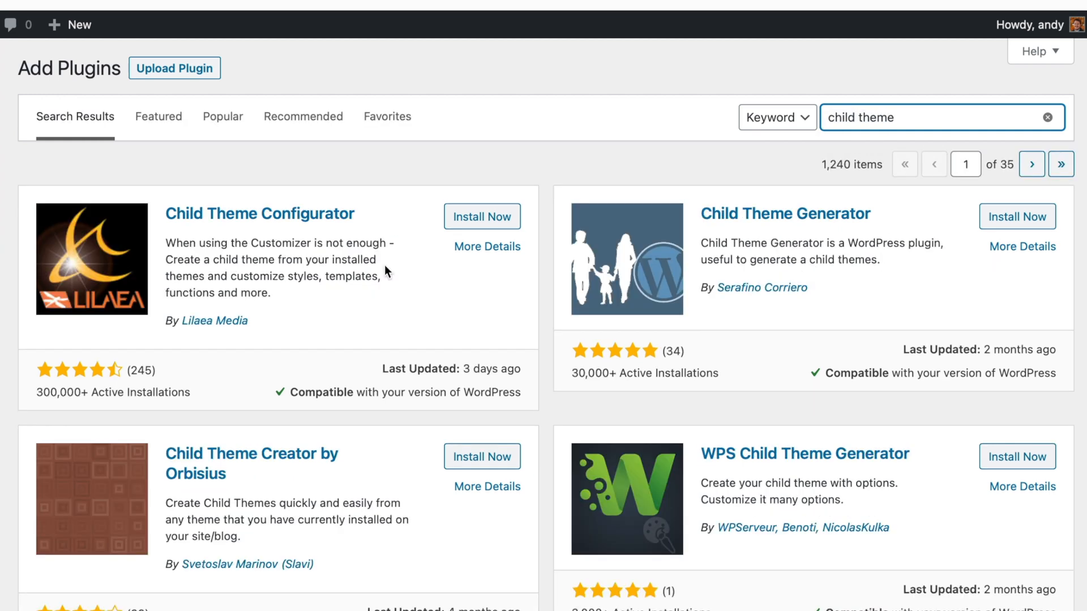
mouse_move(739, 287)
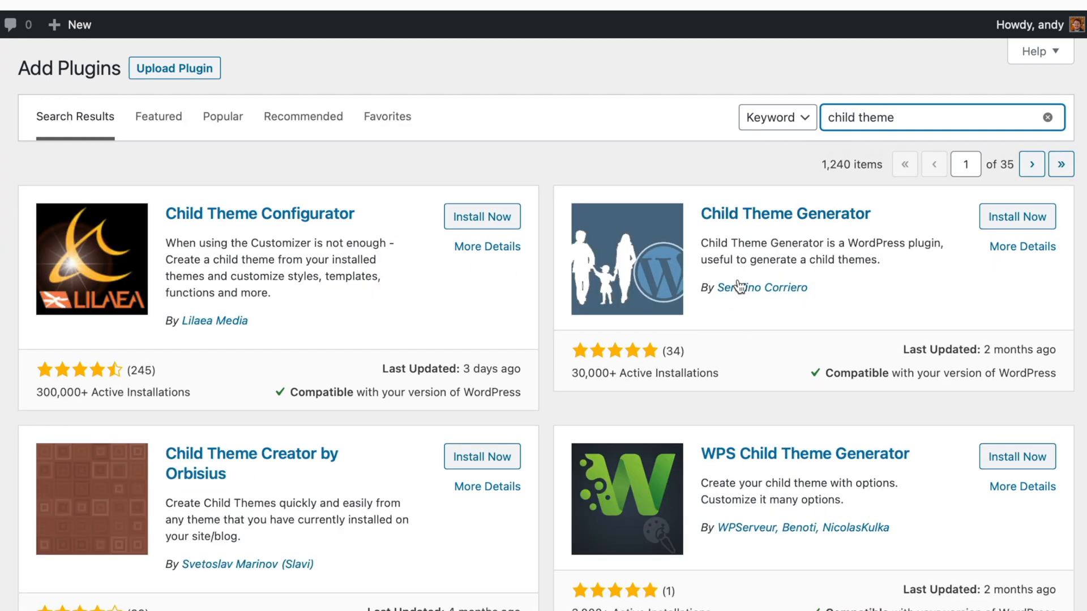
click(1017, 216)
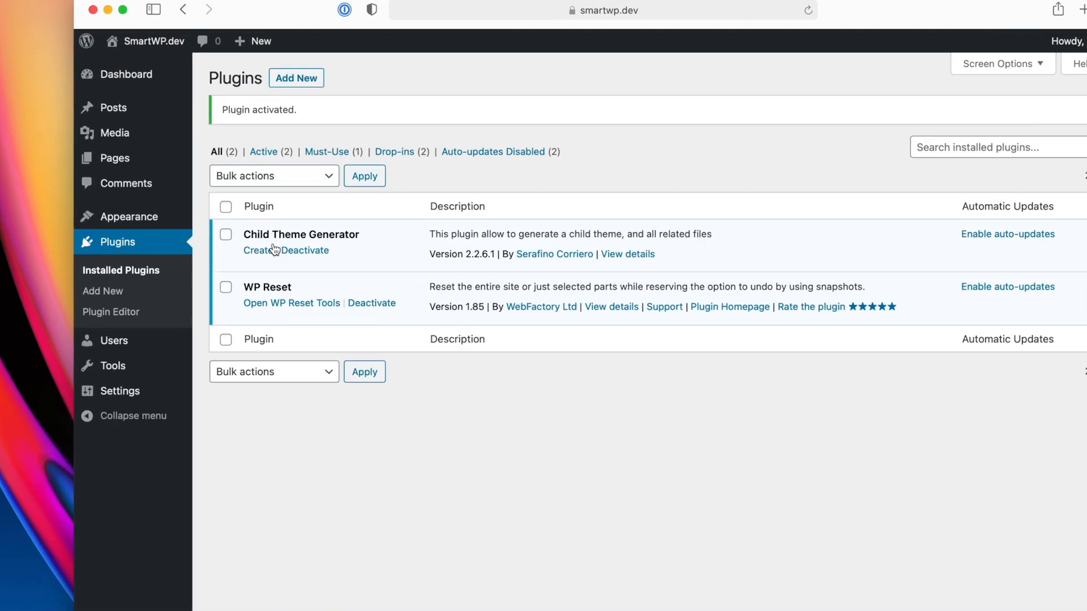
- Set Twenty Twenty-One as parent, with heading 'My site!' and description 'description'
click(255, 250)
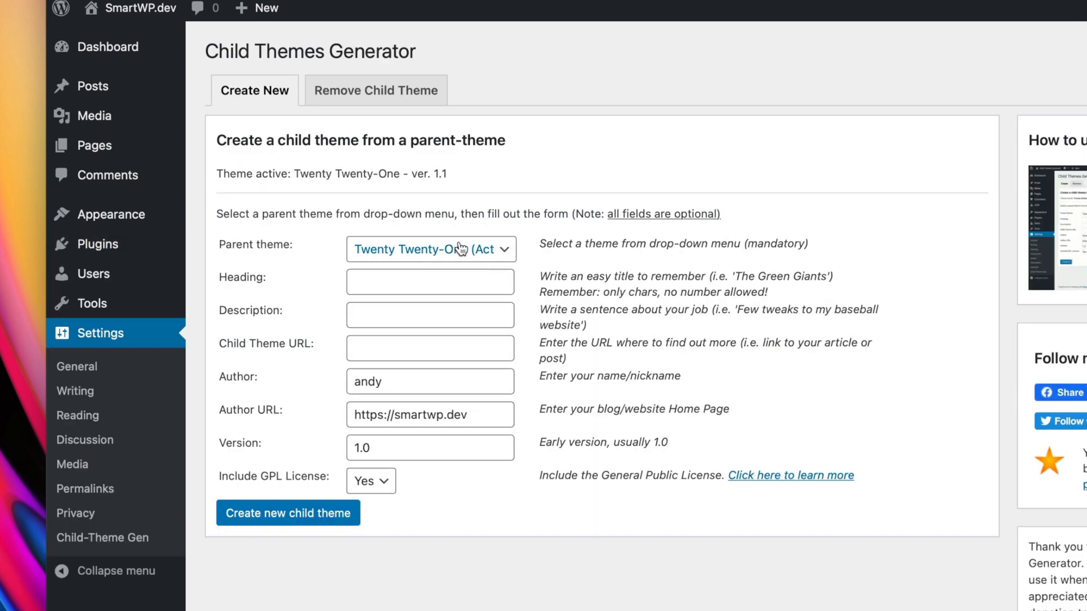
click(429, 249)
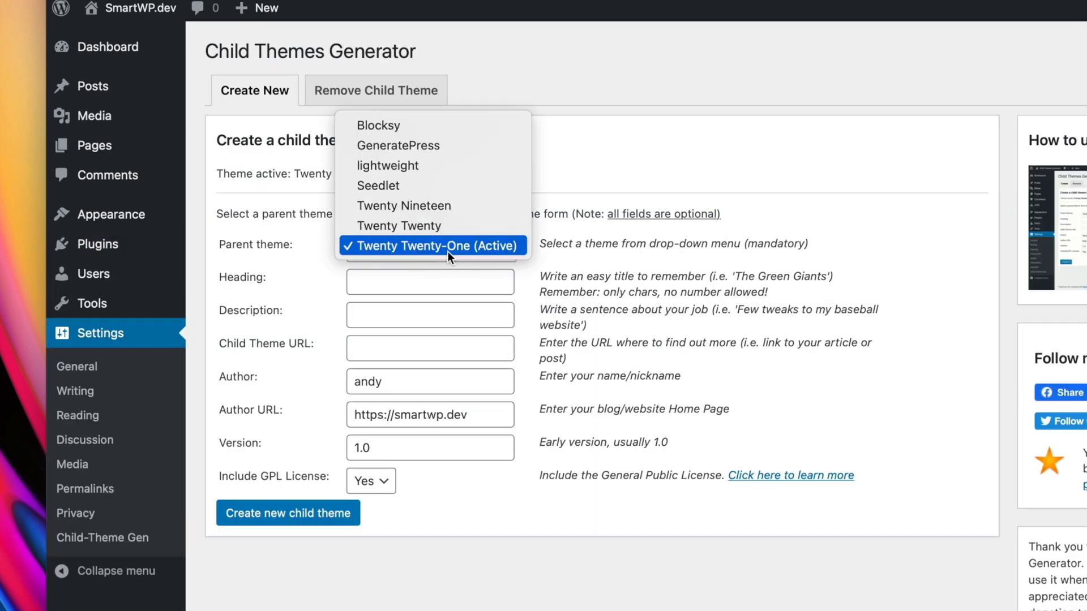
click(430, 245)
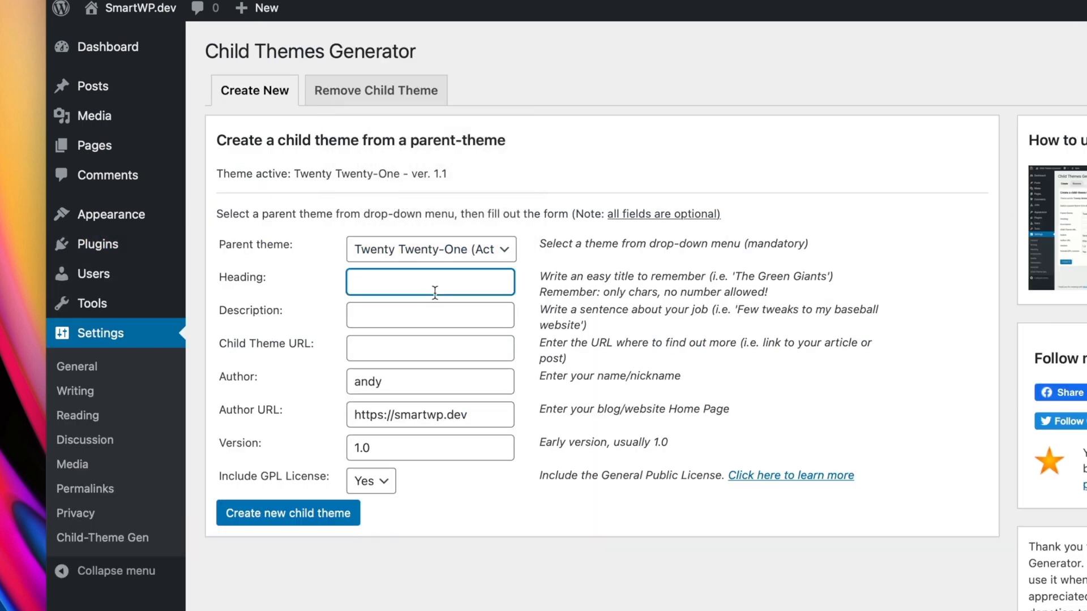
text(My)
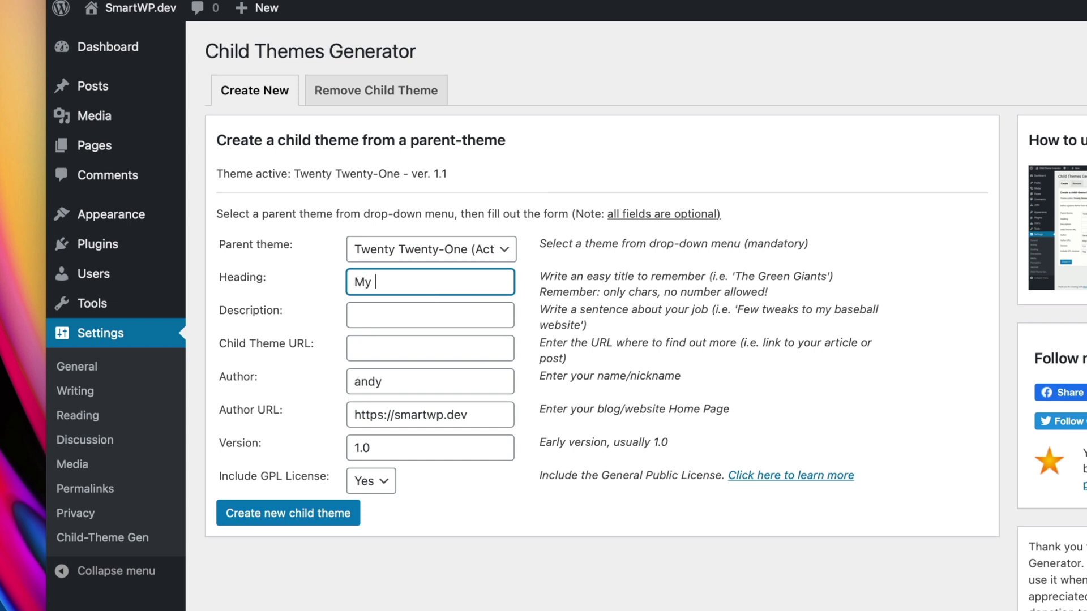
text(description)
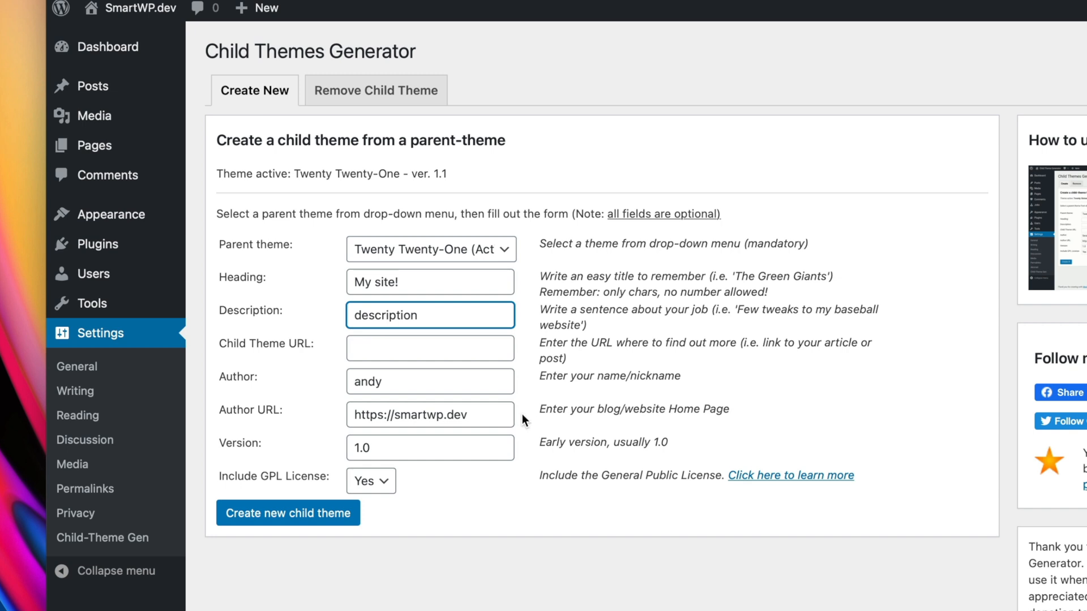
mouse_move(523, 421)
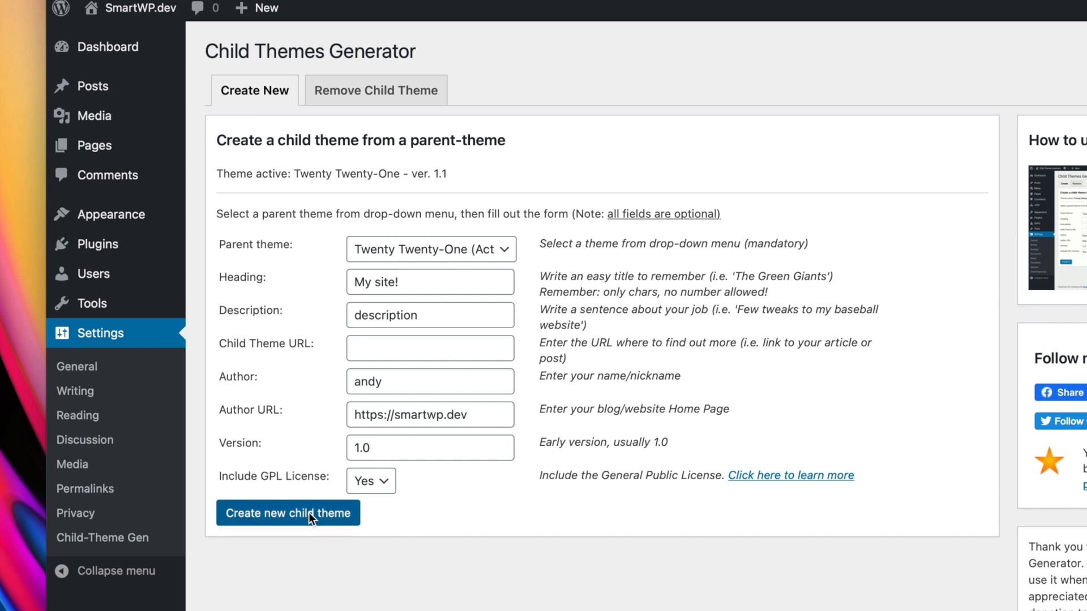
- Generate the Mysite child theme with activation ticked, then view the Themes list
click(288, 513)
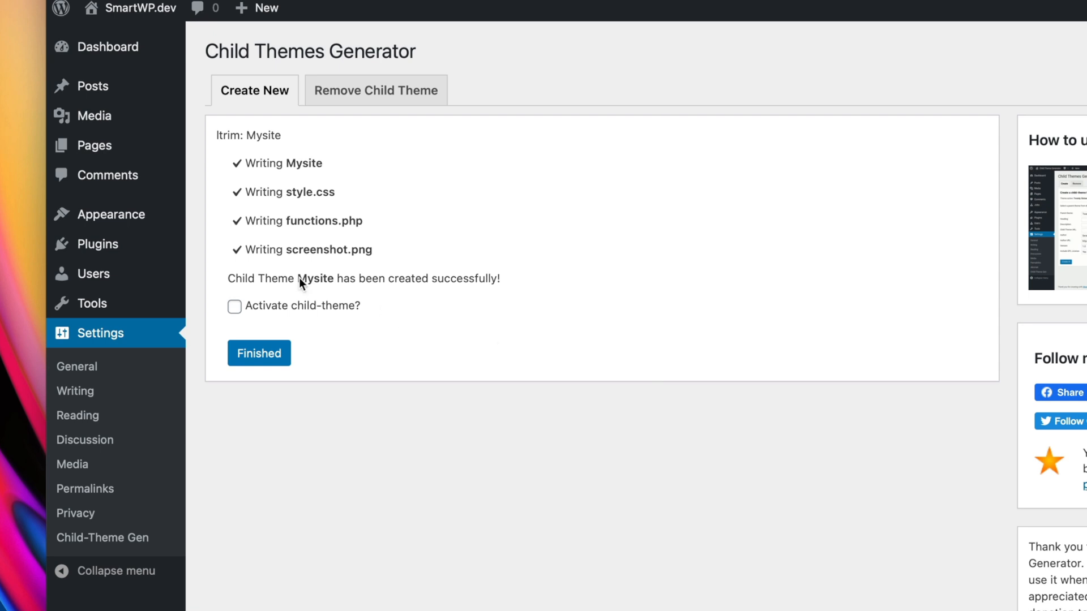
click(234, 305)
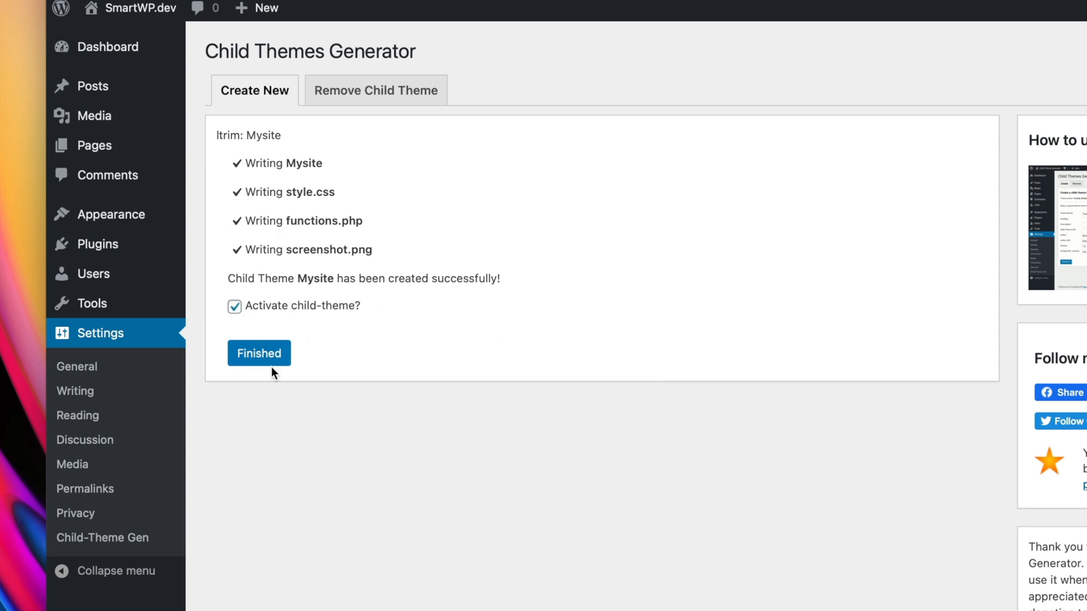
click(259, 352)
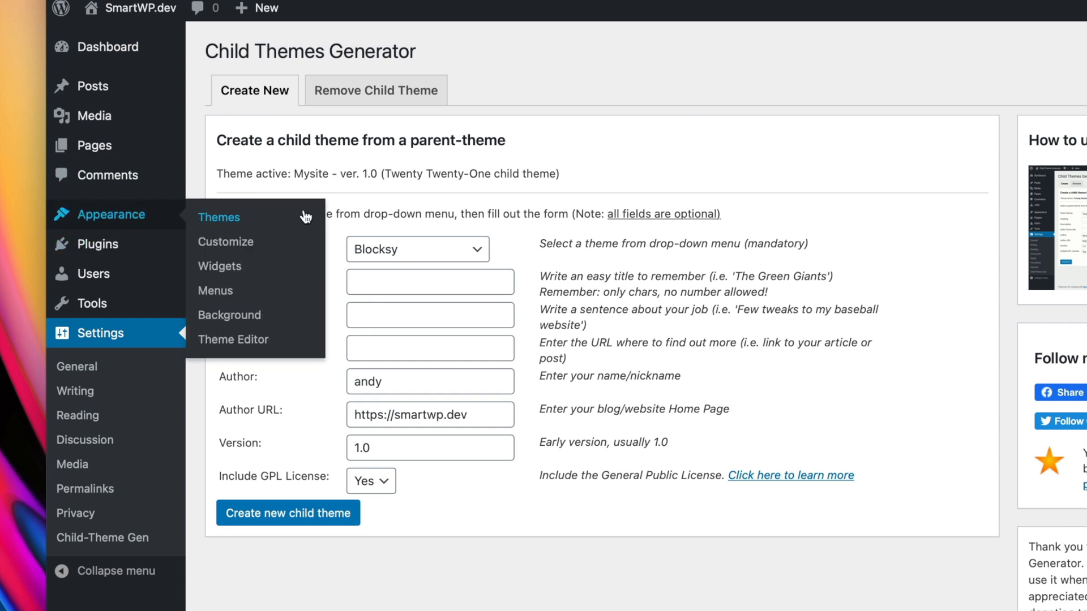
click(219, 217)
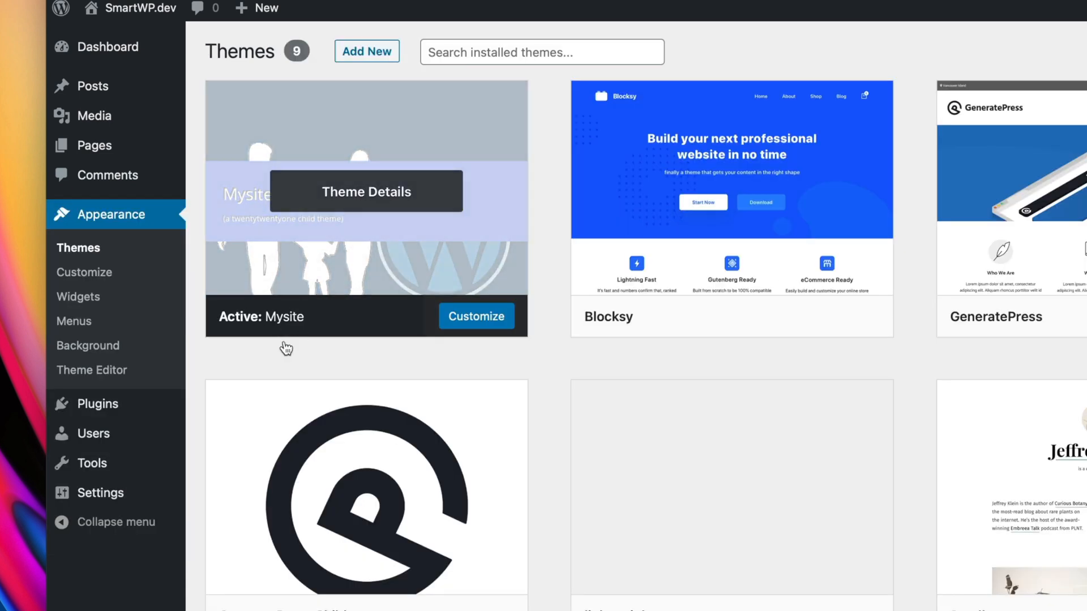
mouse_move(287, 358)
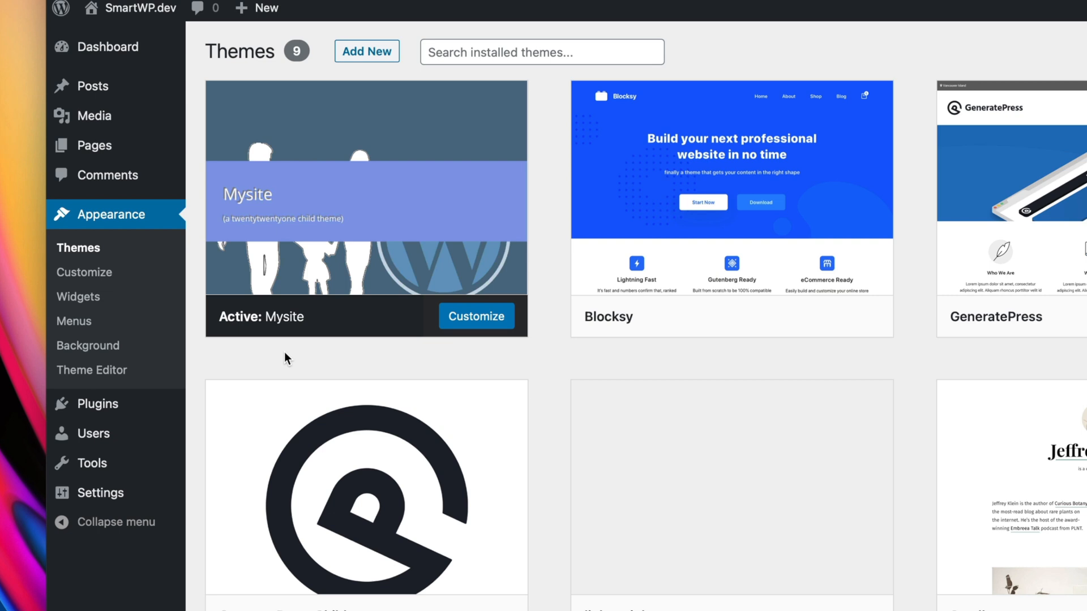
mouse_move(287, 245)
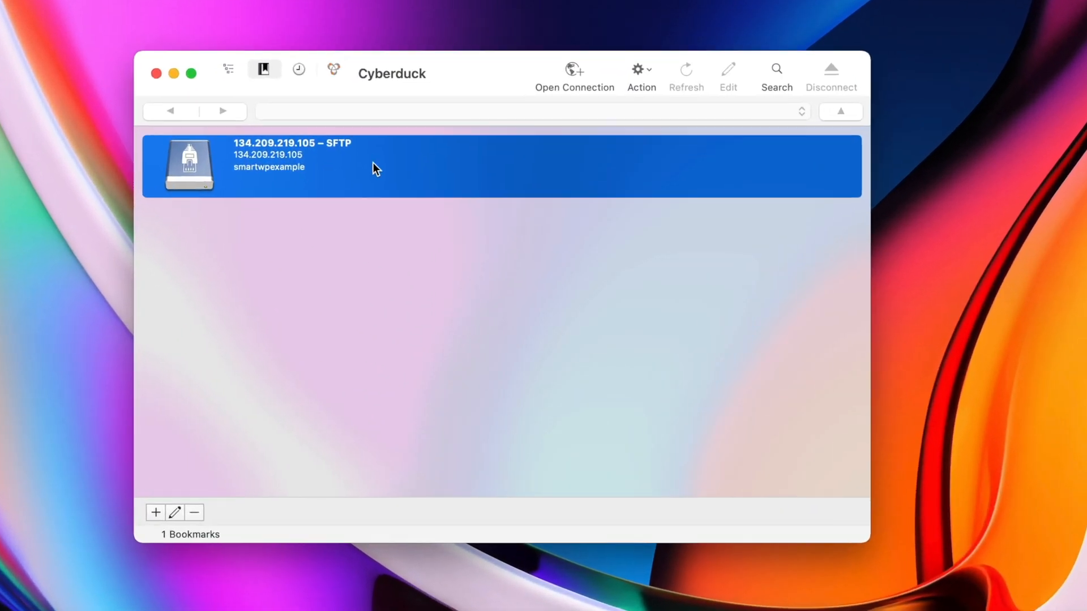
- Connect to the saved SFTP server and browse wp-content/themes into the Mysite folder
double_click(375, 166)
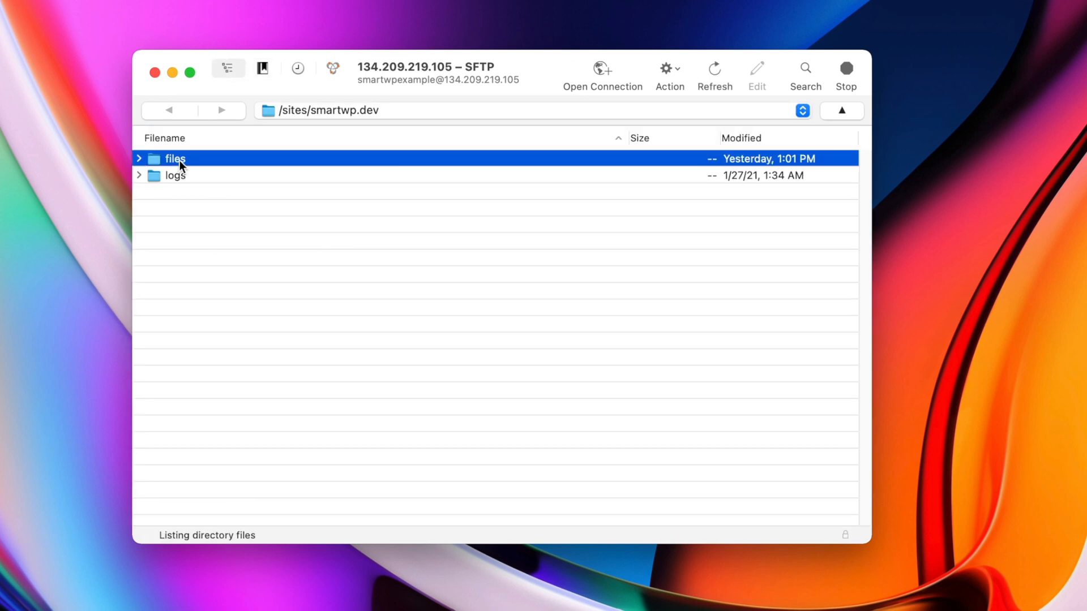
double_click(176, 158)
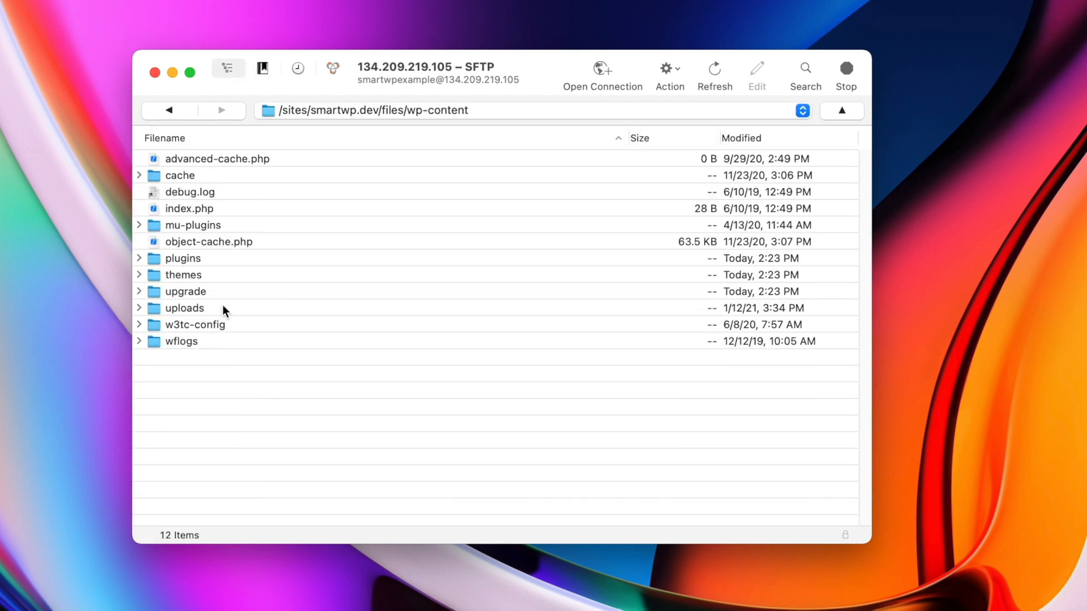
double_click(183, 275)
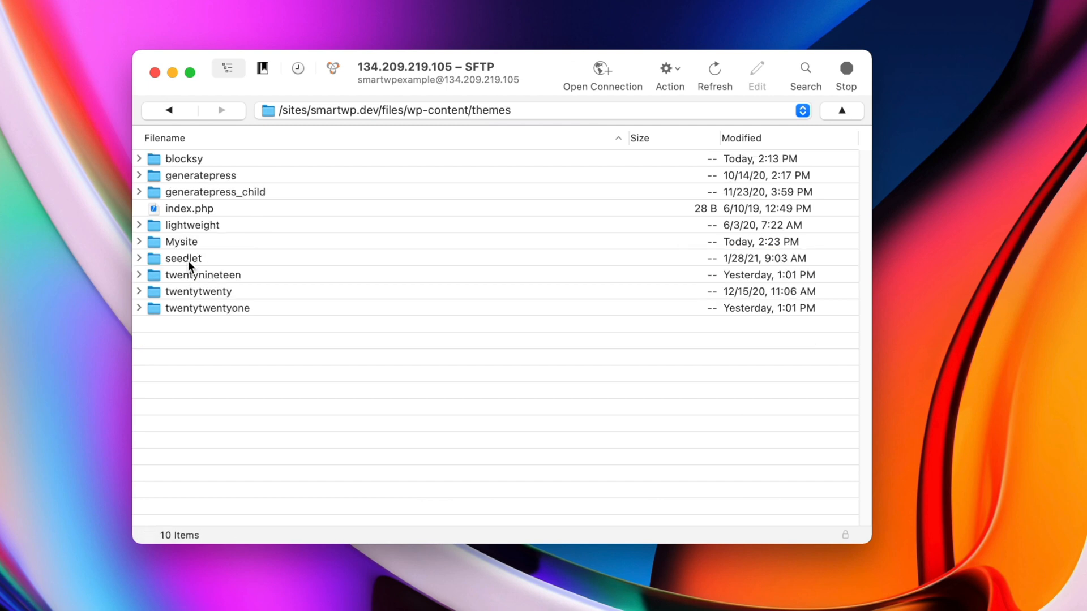
mouse_move(189, 241)
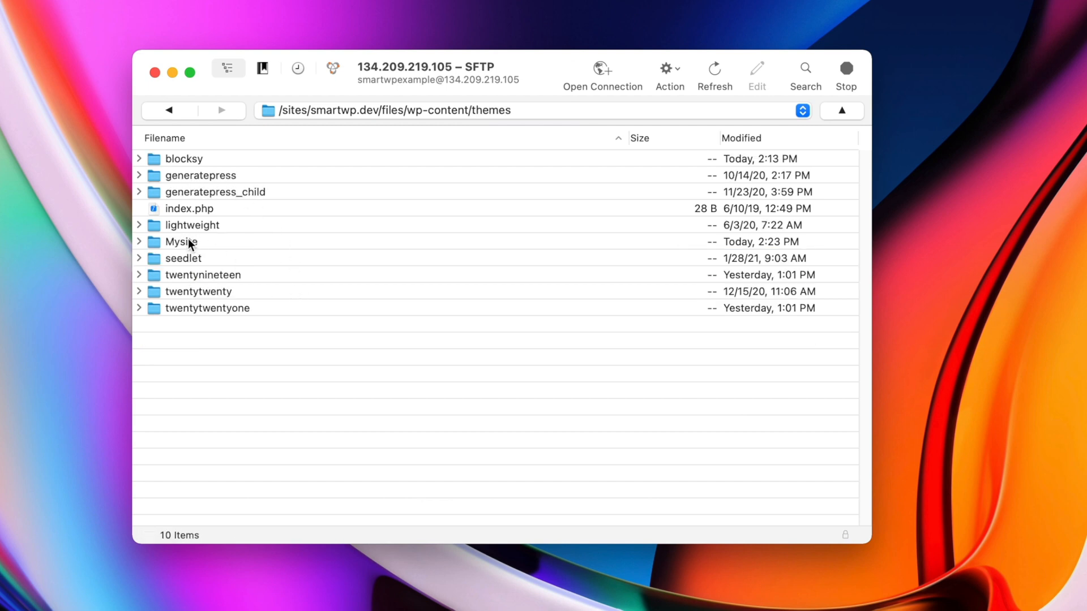
click(182, 241)
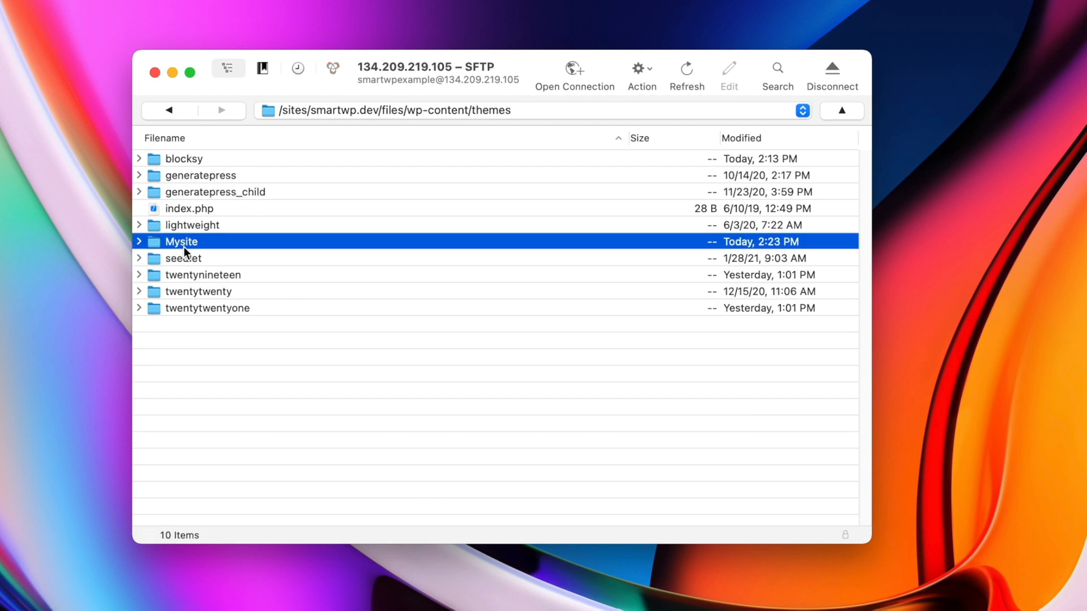
click(207, 308)
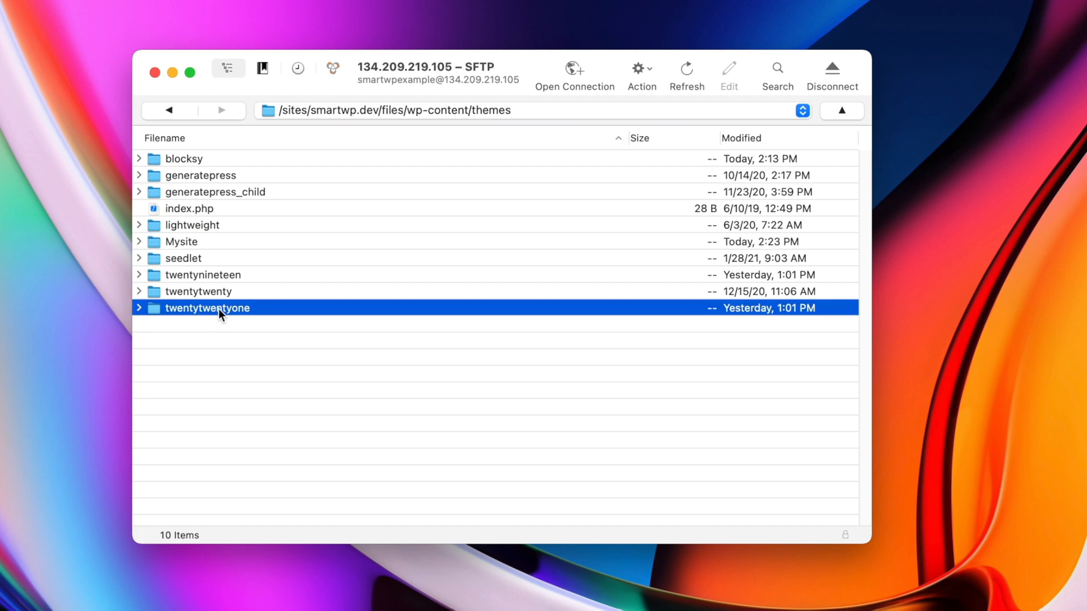
mouse_move(197, 247)
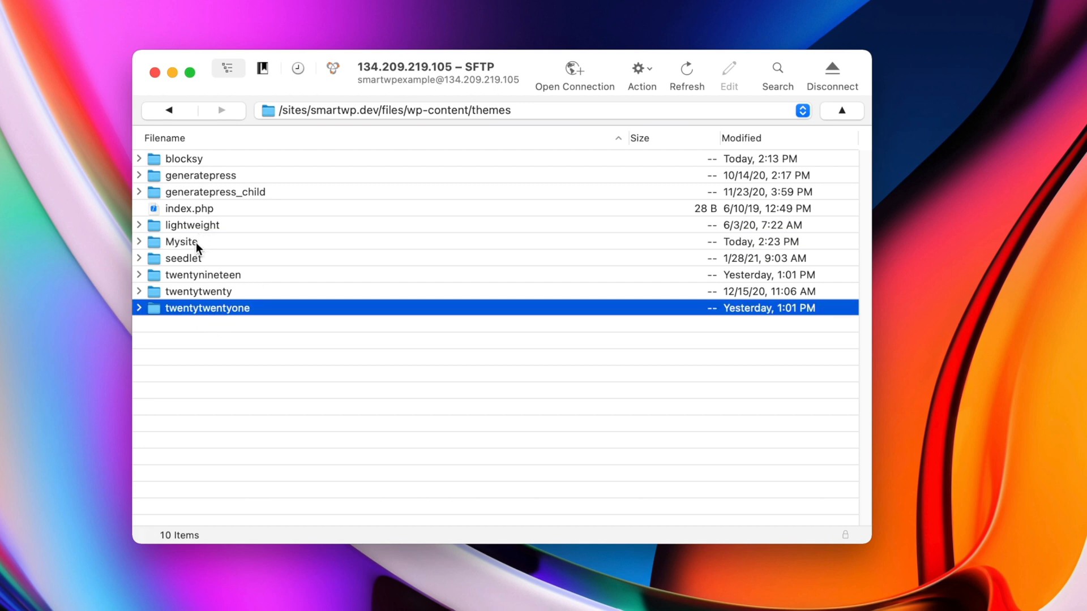
double_click(181, 242)
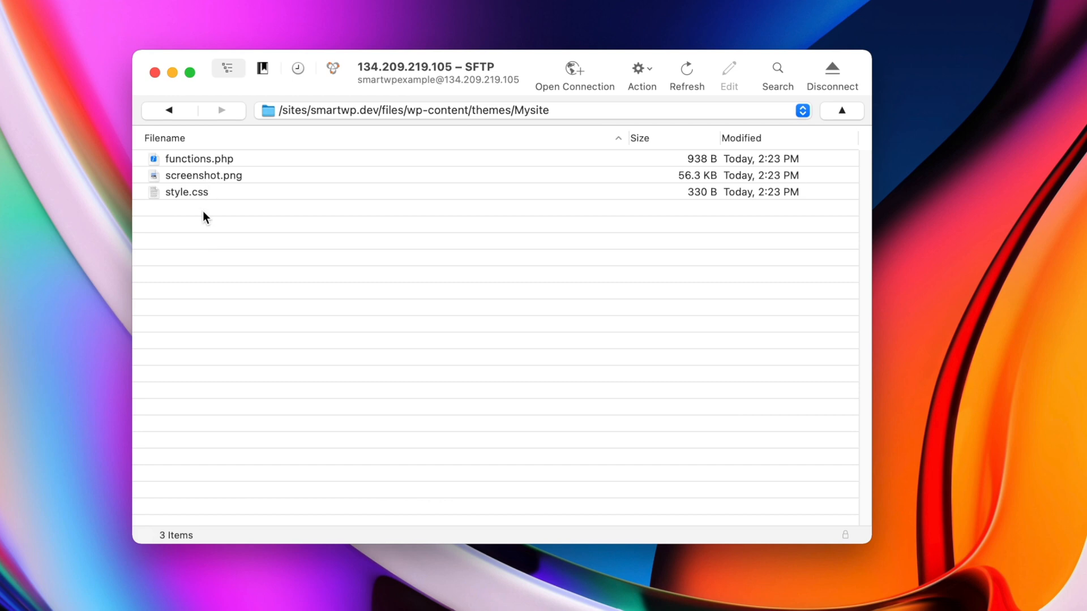
mouse_move(224, 179)
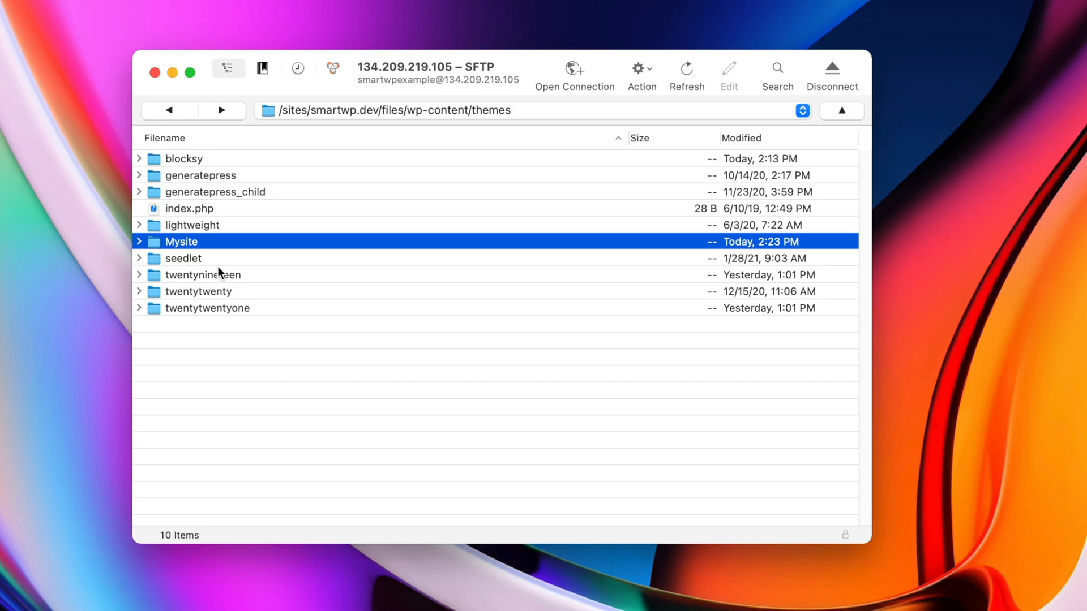
- Download footer.php from twentytwentyone and upload it into the Mysite theme folder
click(208, 308)
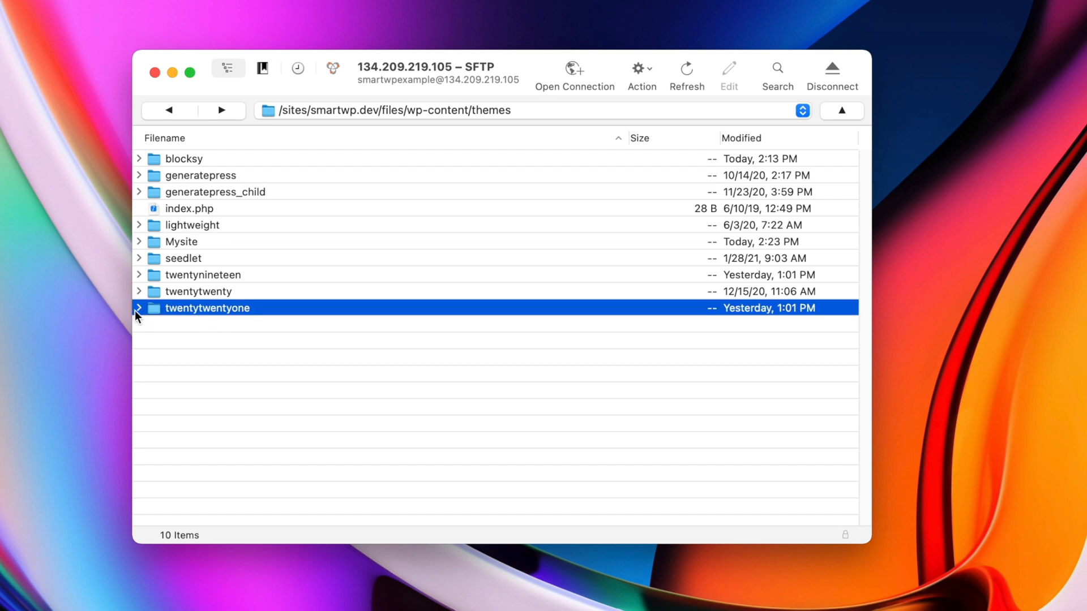
double_click(207, 308)
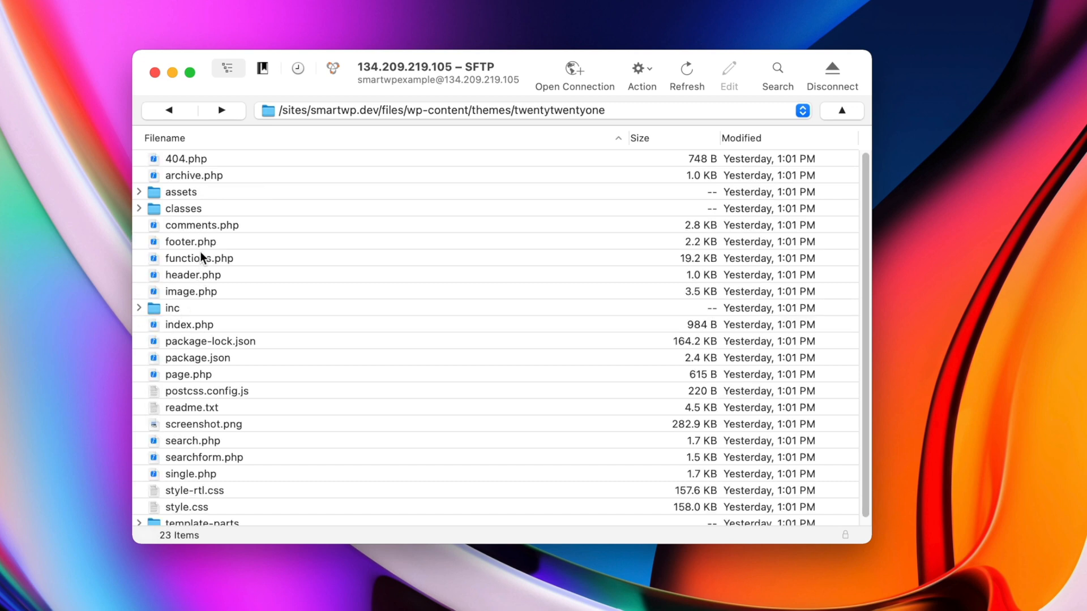
mouse_move(239, 269)
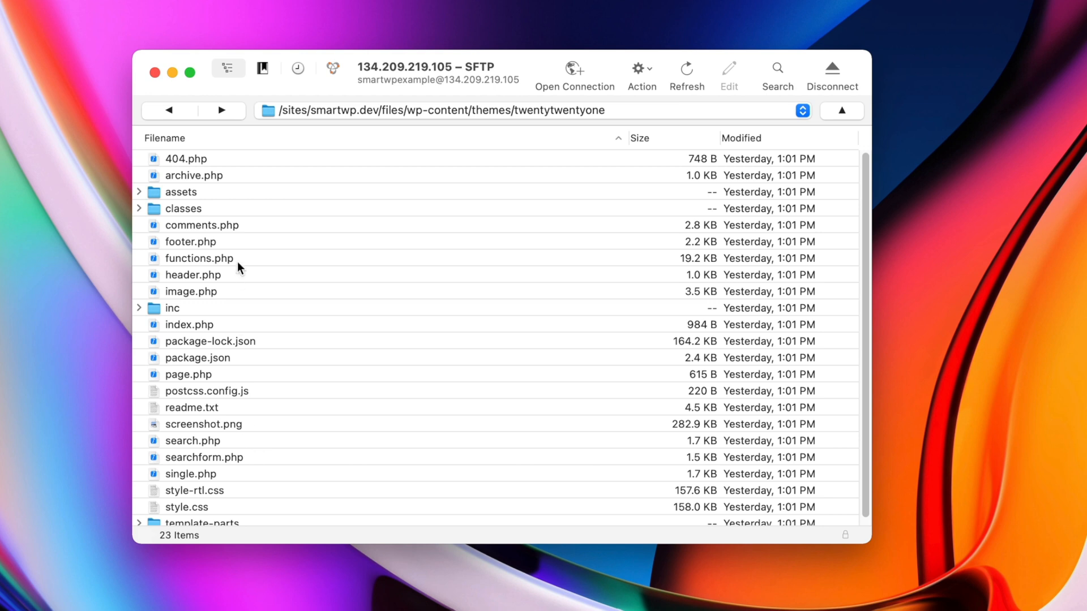
mouse_move(313, 271)
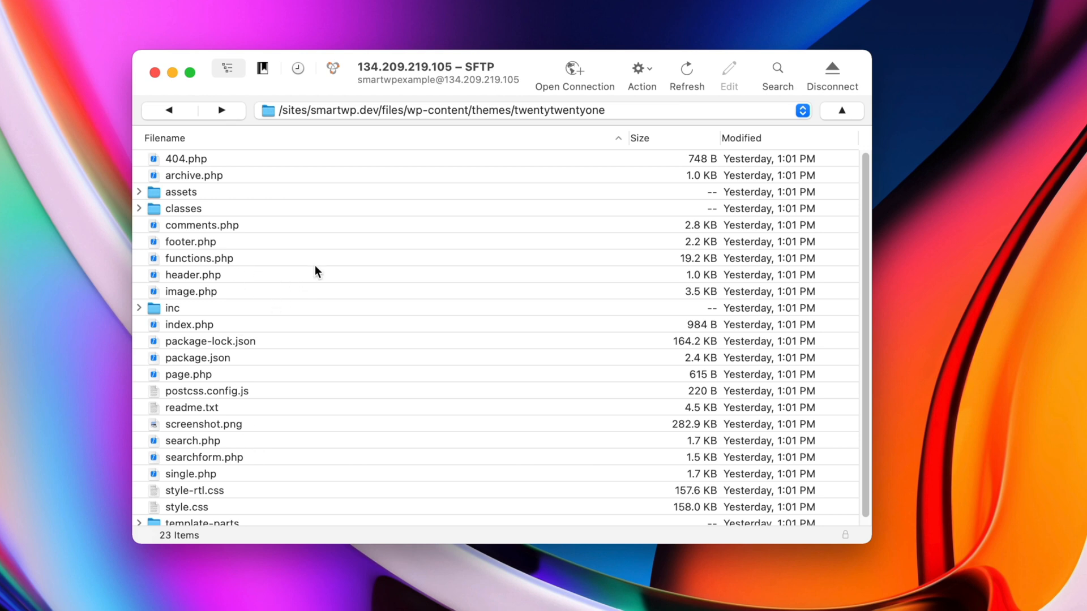
mouse_move(399, 274)
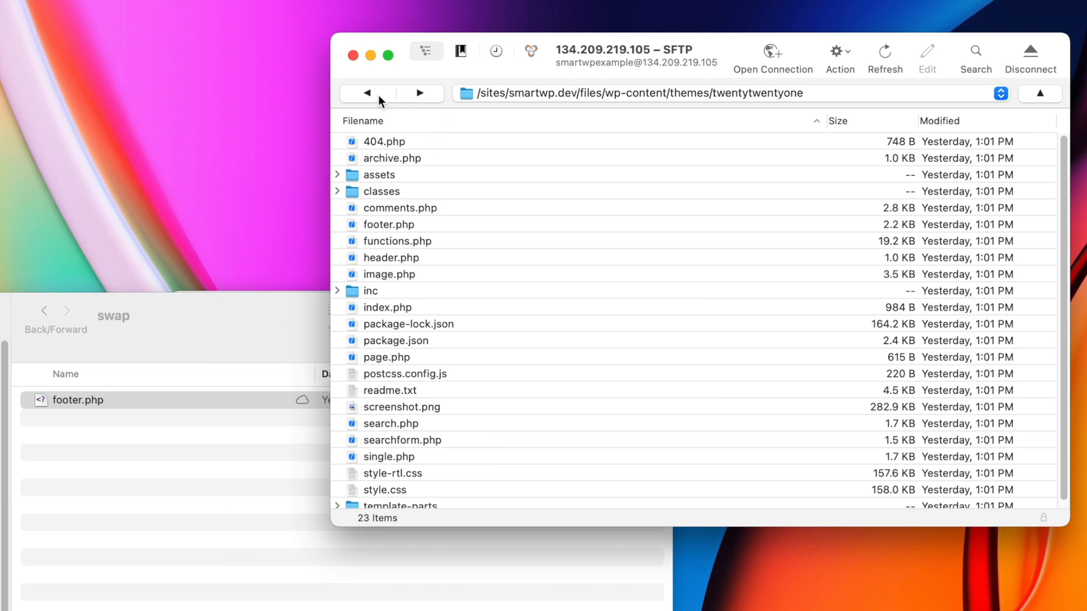
click(368, 93)
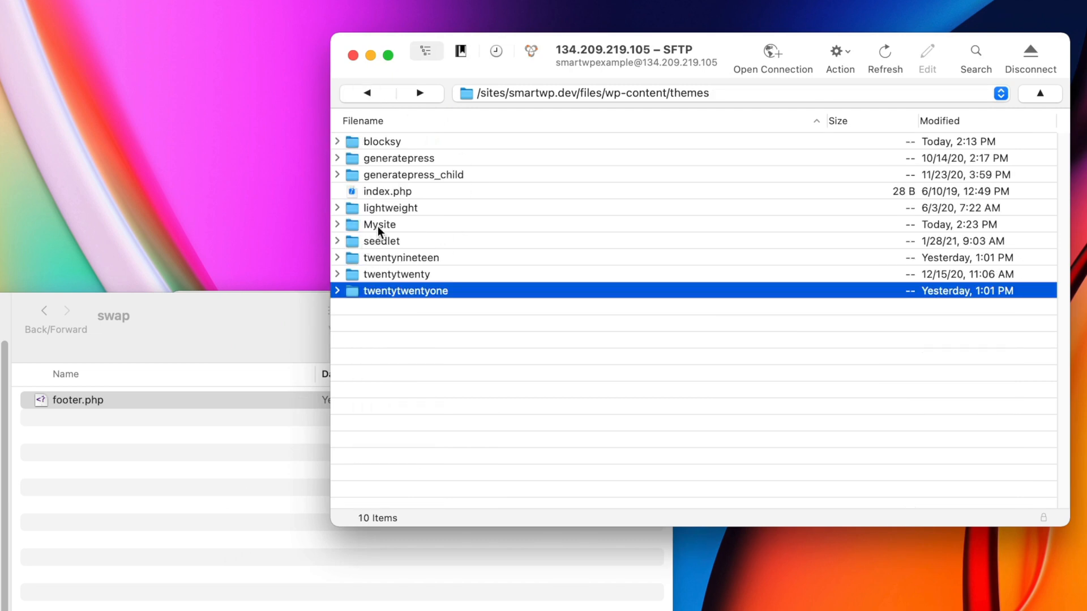
click(379, 224)
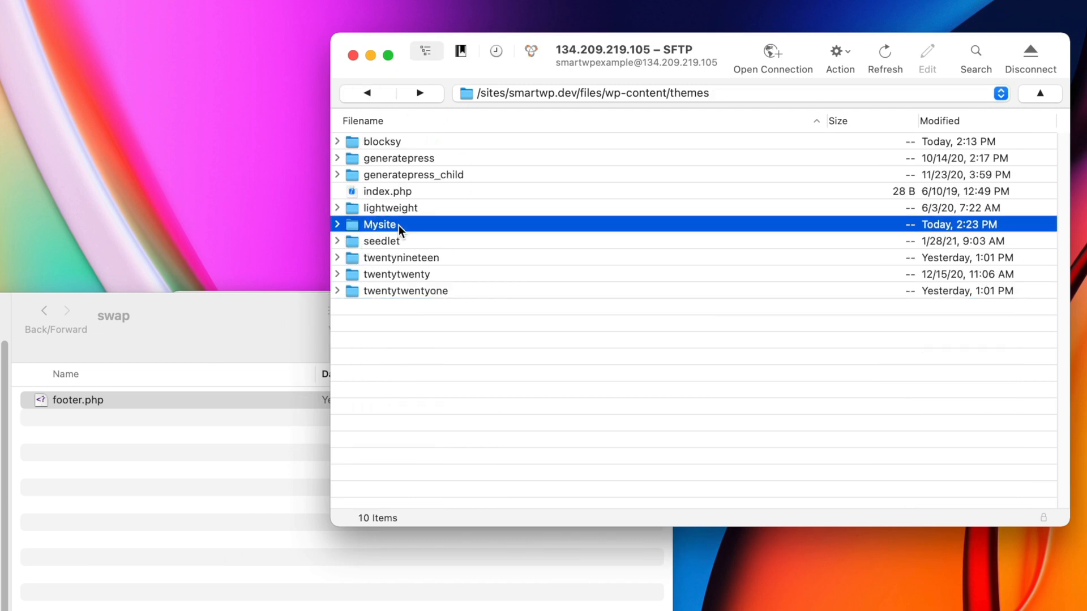
double_click(380, 225)
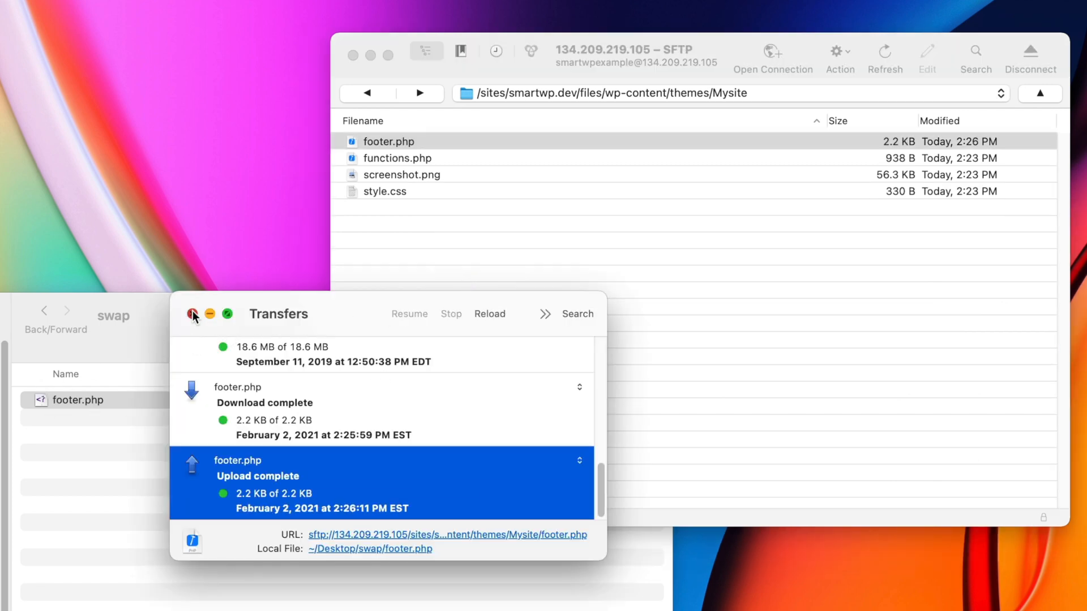
- Close the finished Transfers window to reveal Mysite's four files
click(193, 315)
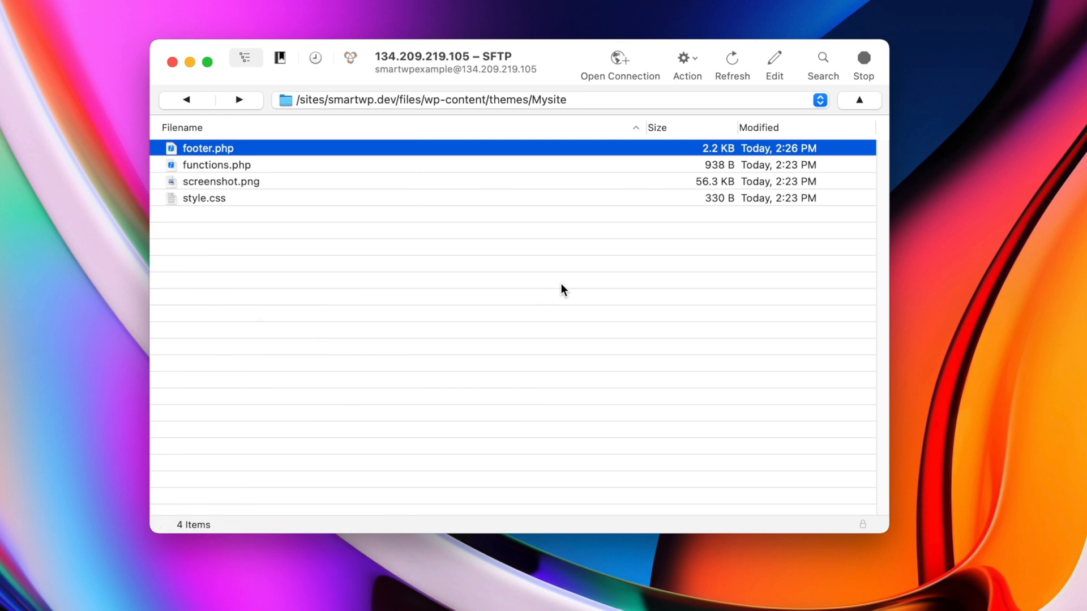
- Open Mysite's footer.php in Atom and scroll to the powered-by credit block
double_click(207, 148)
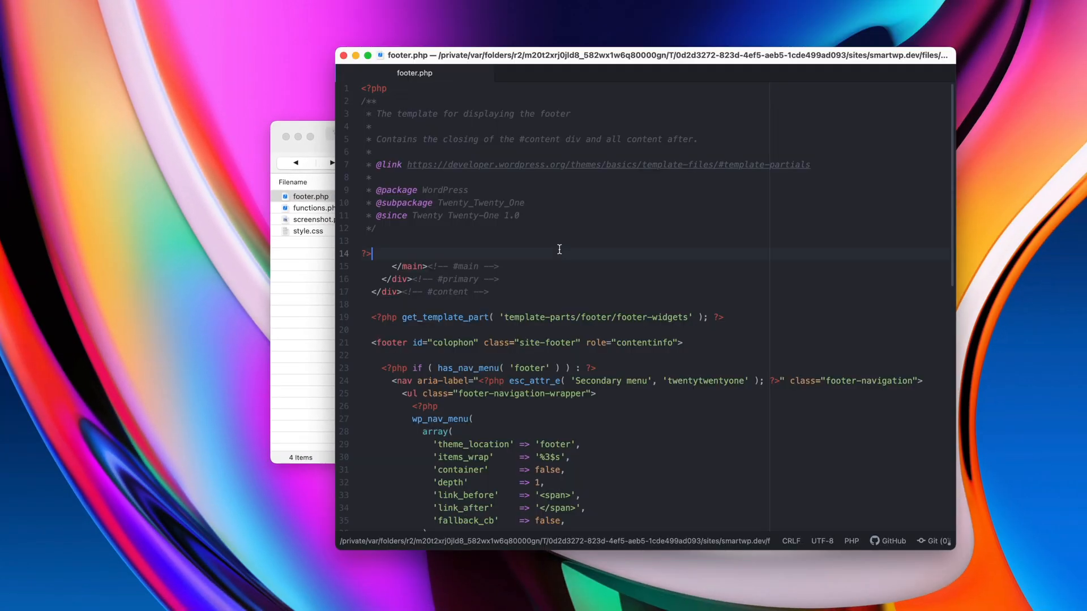
scroll(down, 3)
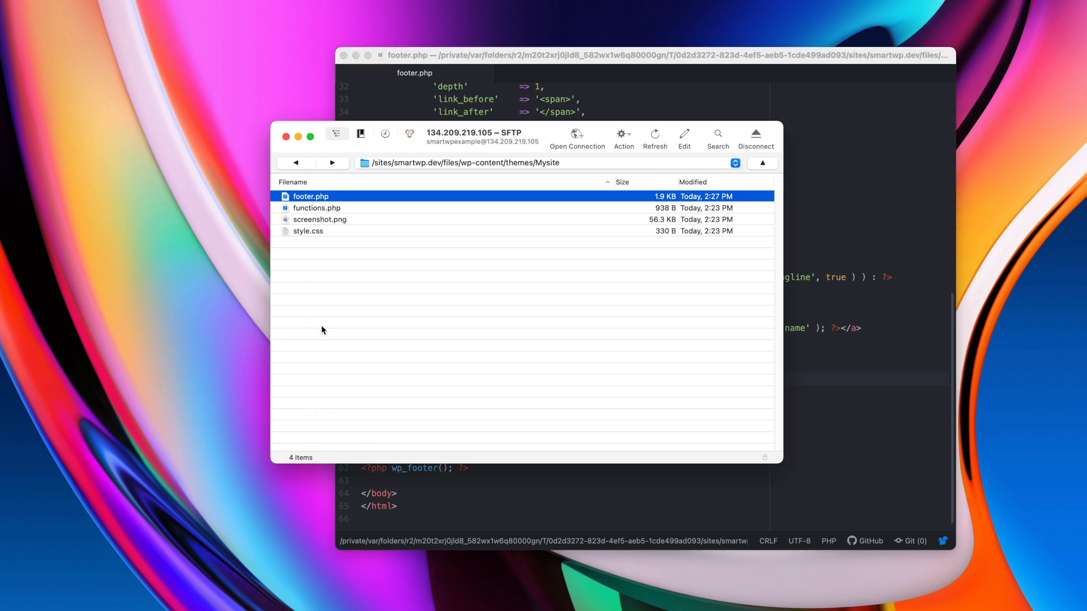
mouse_move(504, 250)
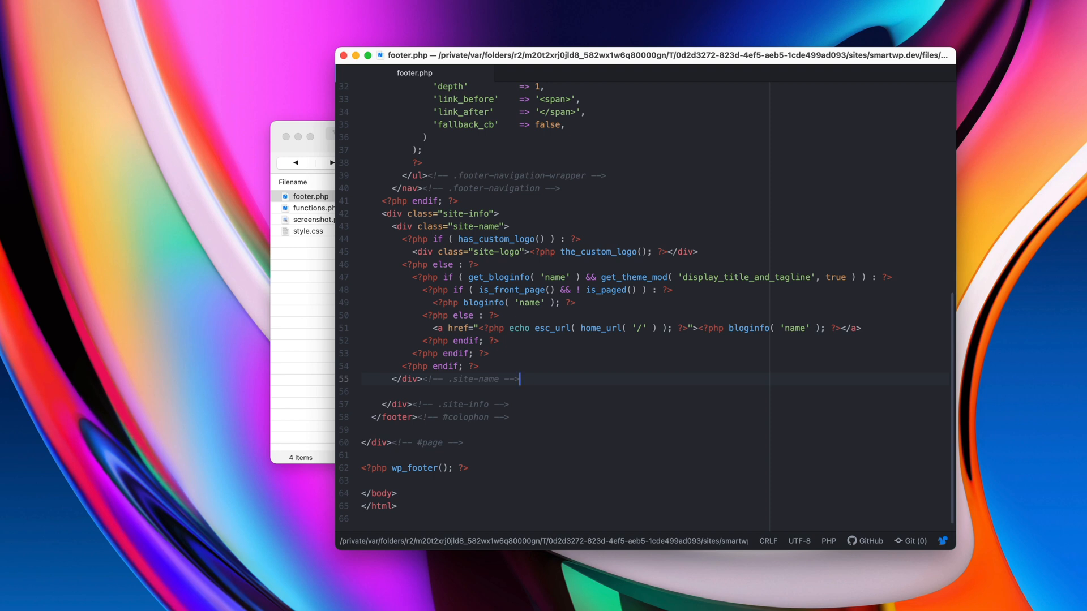
mouse_move(231, 284)
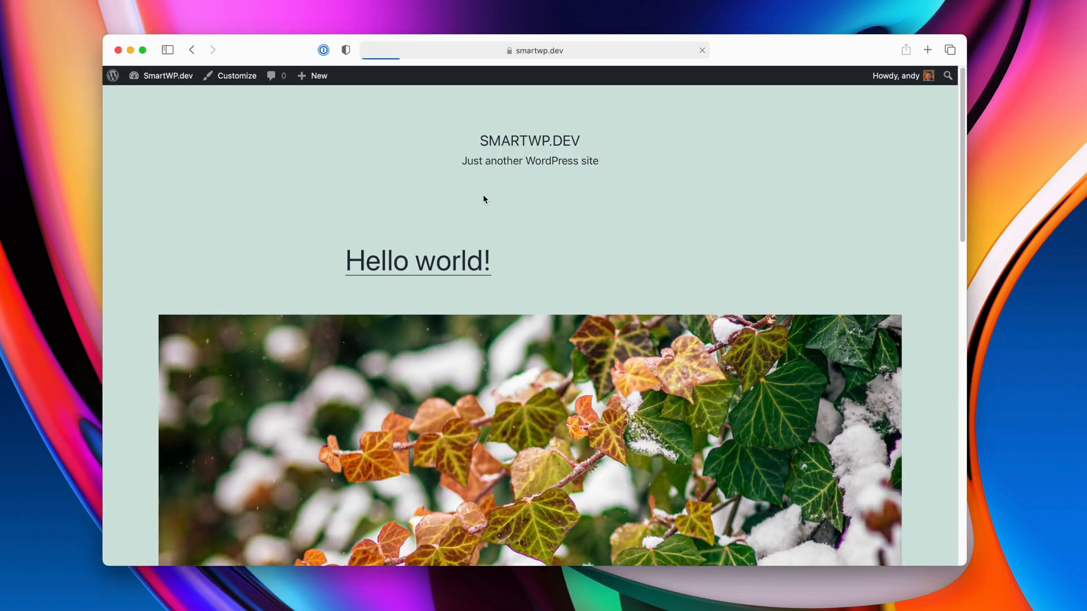
- Scroll down the reloaded smartwp.dev page to the footer widgets
scroll(down, 3)
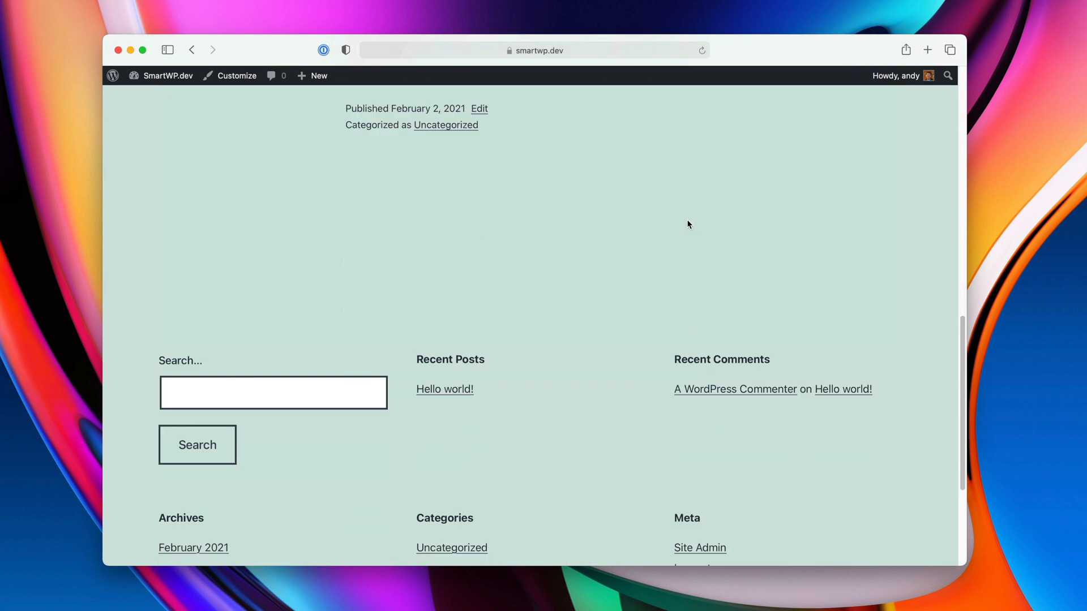
scroll(down, 3)
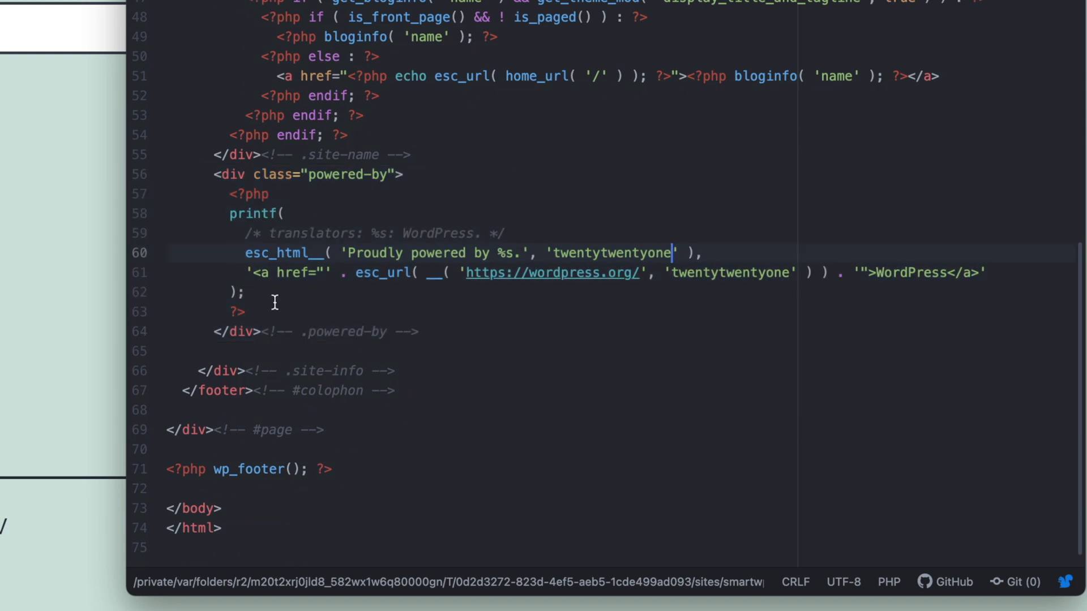
- Replace the powered-by credit with 'Copyright', swapping the hard-coded 2021 for a PHP date echo
click(250, 311)
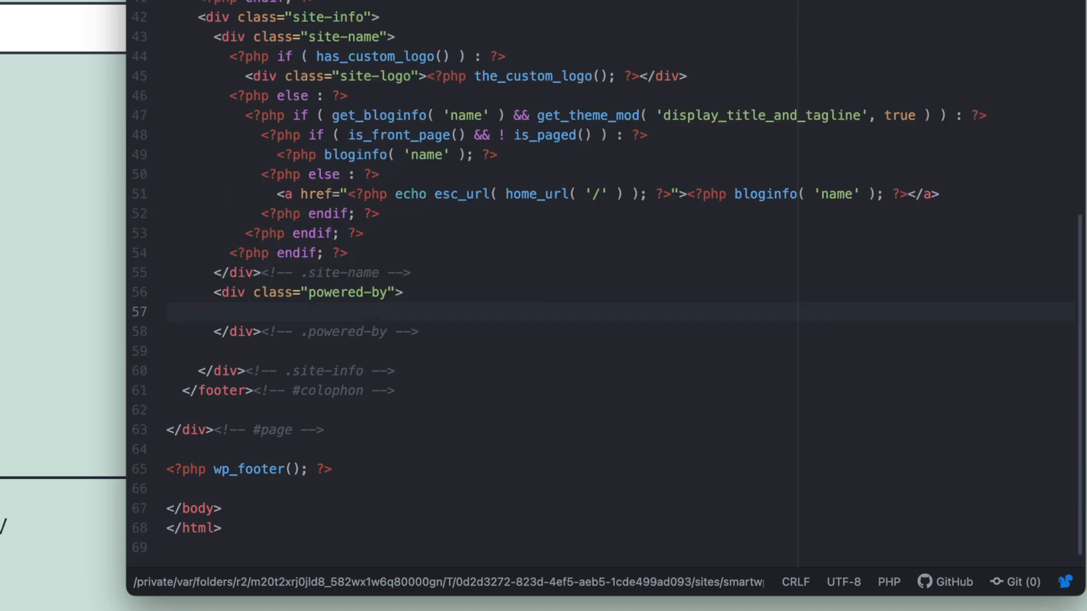
text(Copyright 2021)
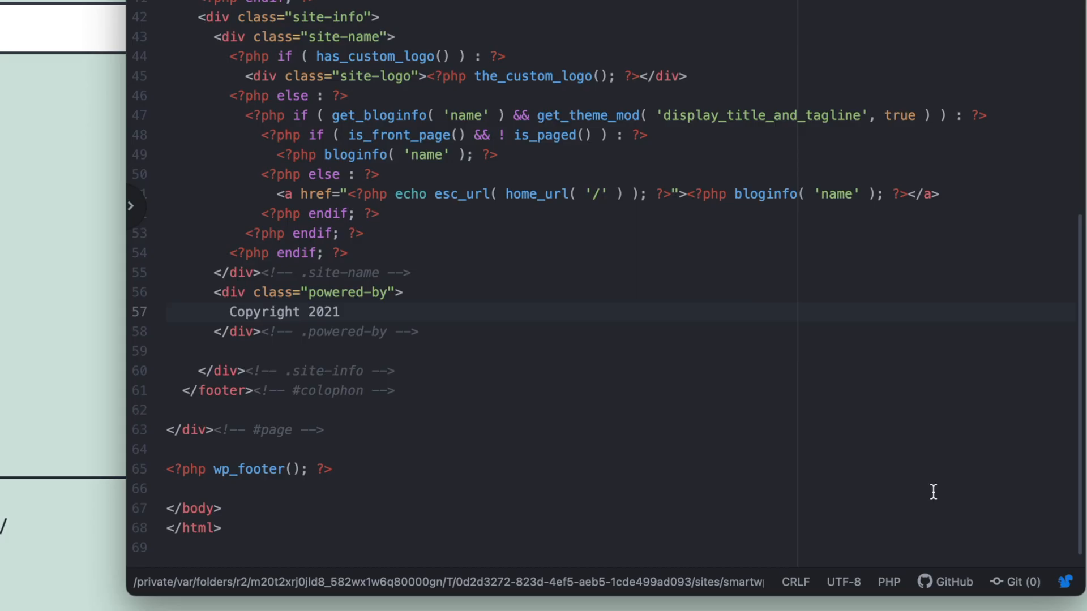
click(323, 312)
text(<)
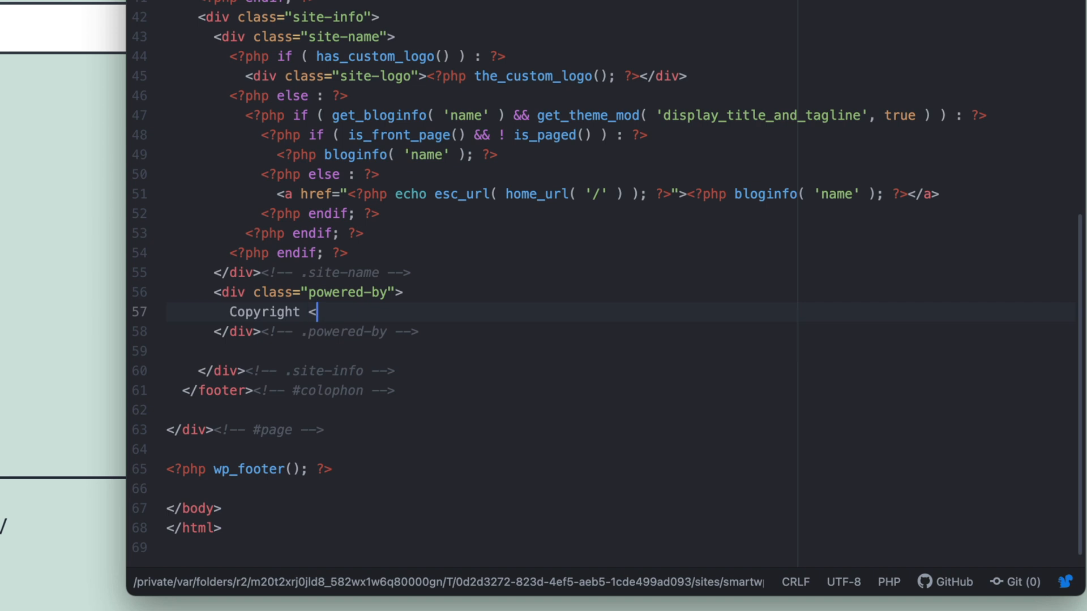
text(?pphp echo  ?>)
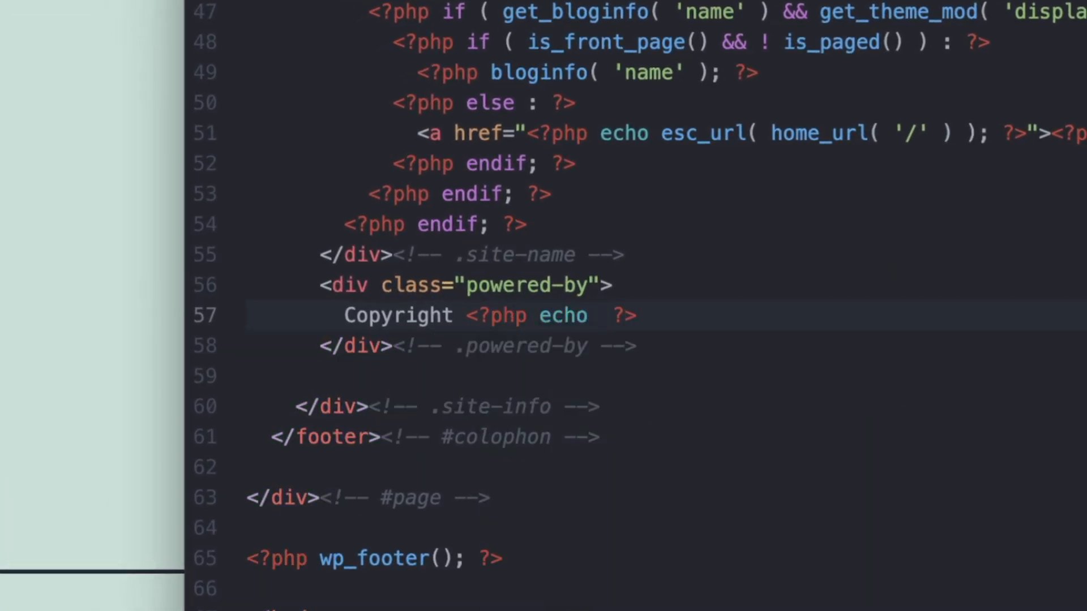
text(date)
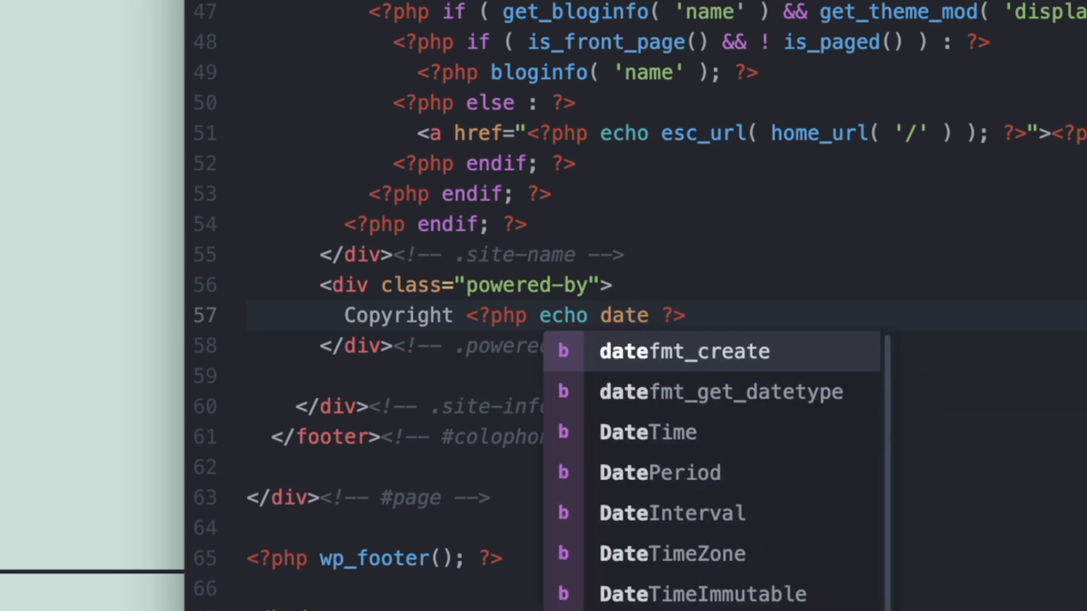